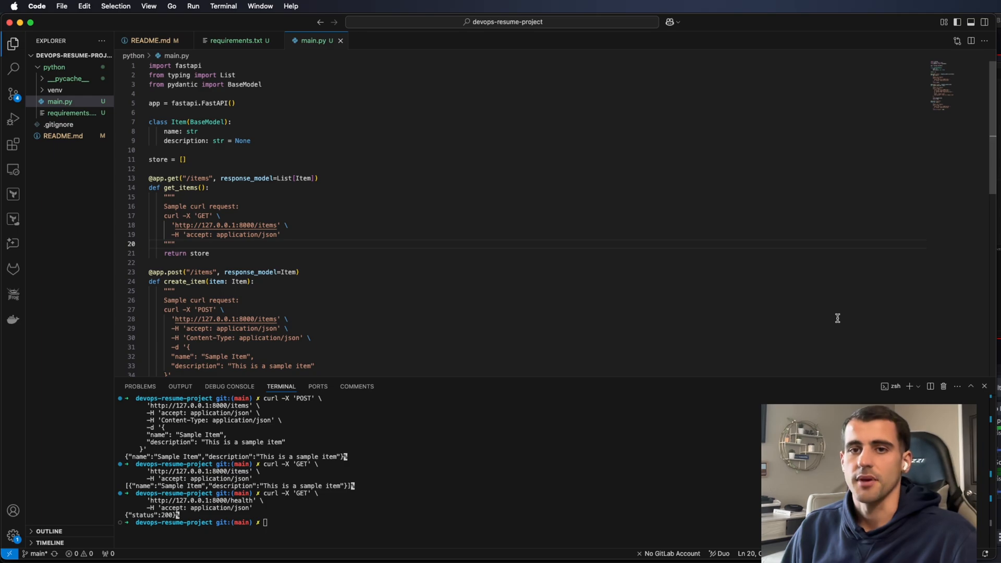
pyautogui.moveTo(265, 255)
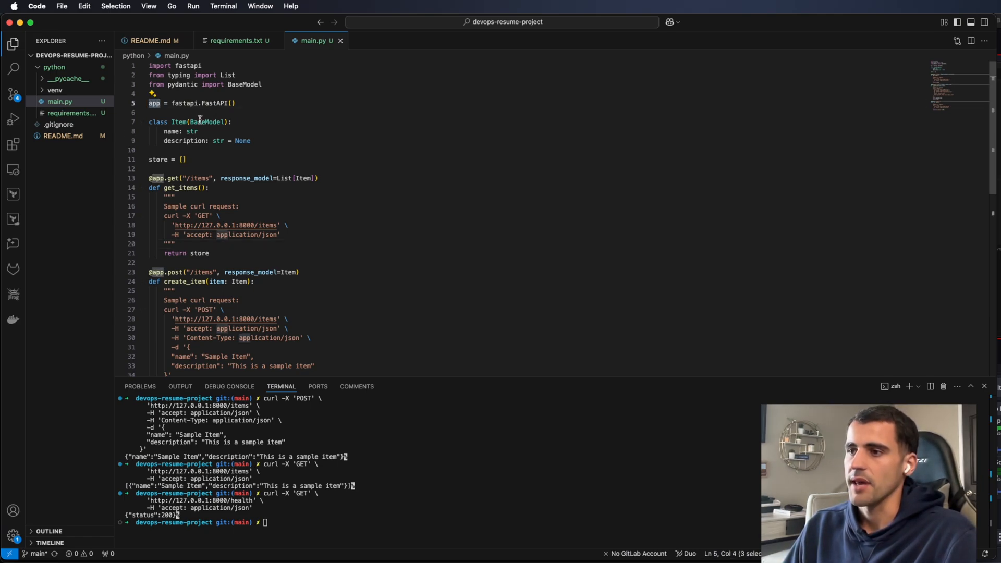
# Review the Item model's description field and the store list variable, scrolling through the code.
pyautogui.click(251, 141)
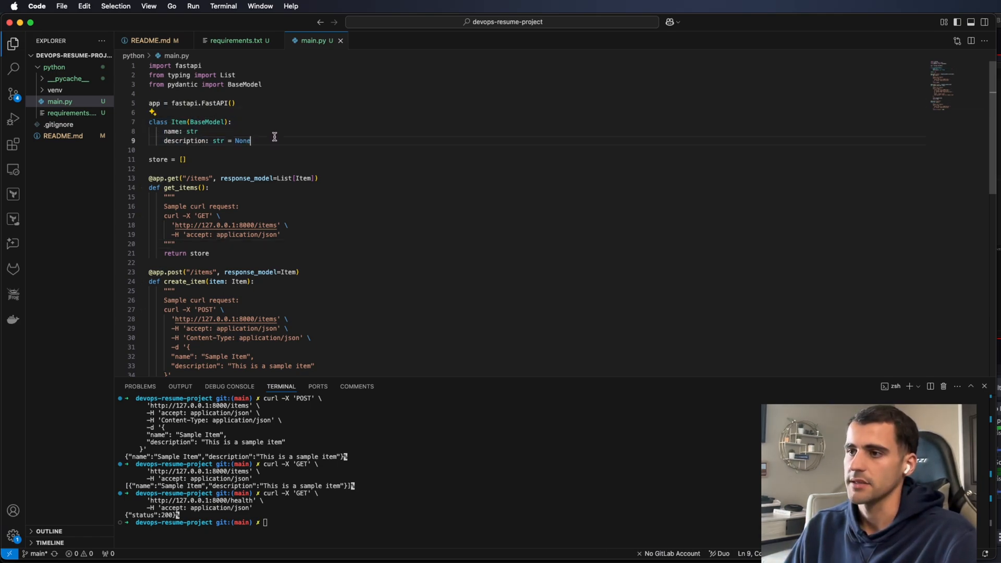
pyautogui.doubleClick(171, 131)
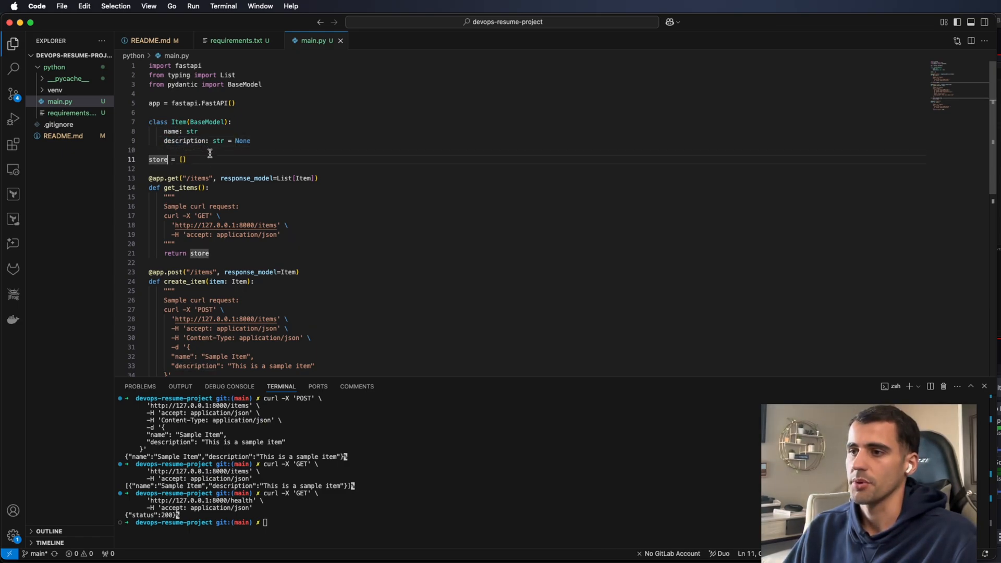
pyautogui.scroll(-3)
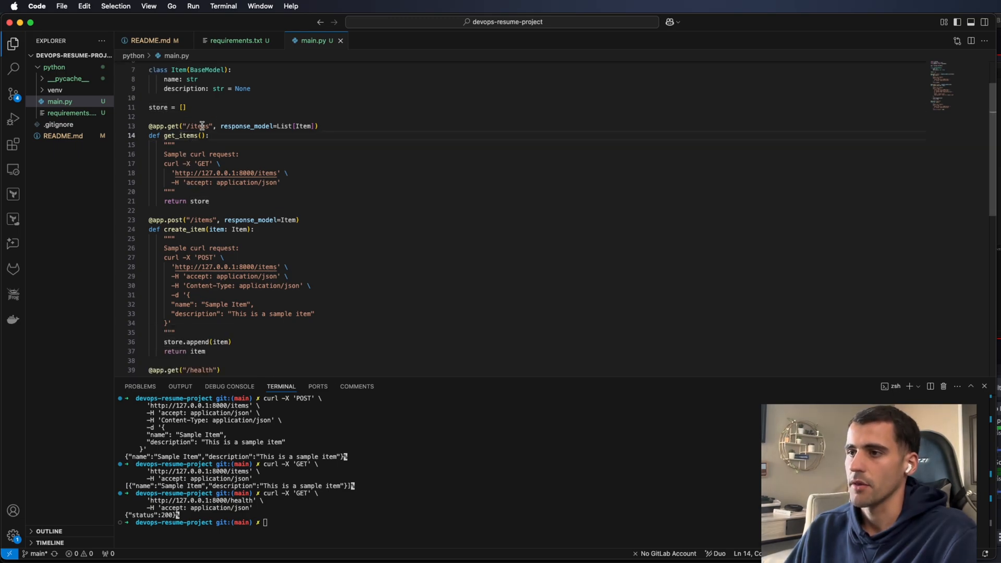
pyautogui.scroll(-3)
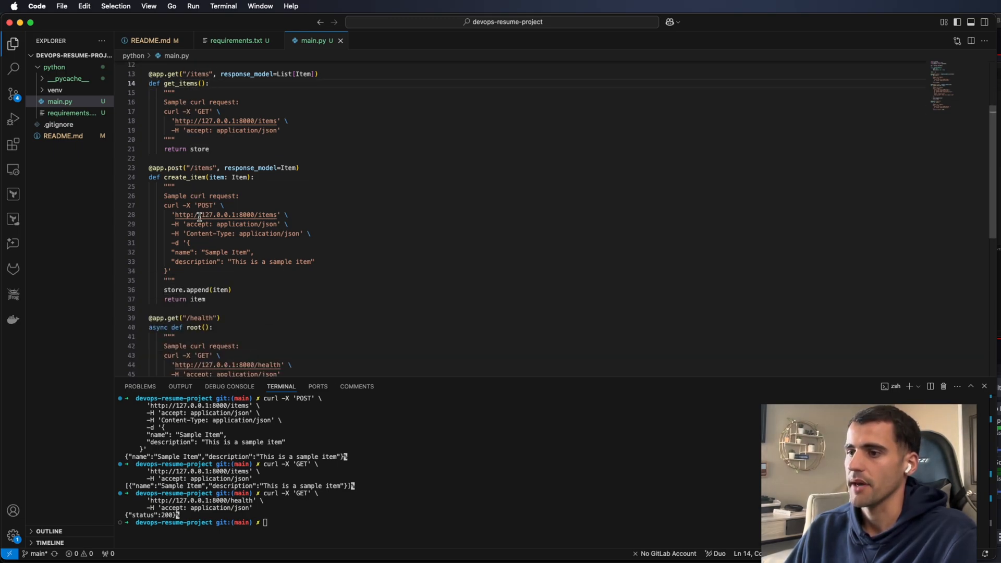
pyautogui.scroll(-3)
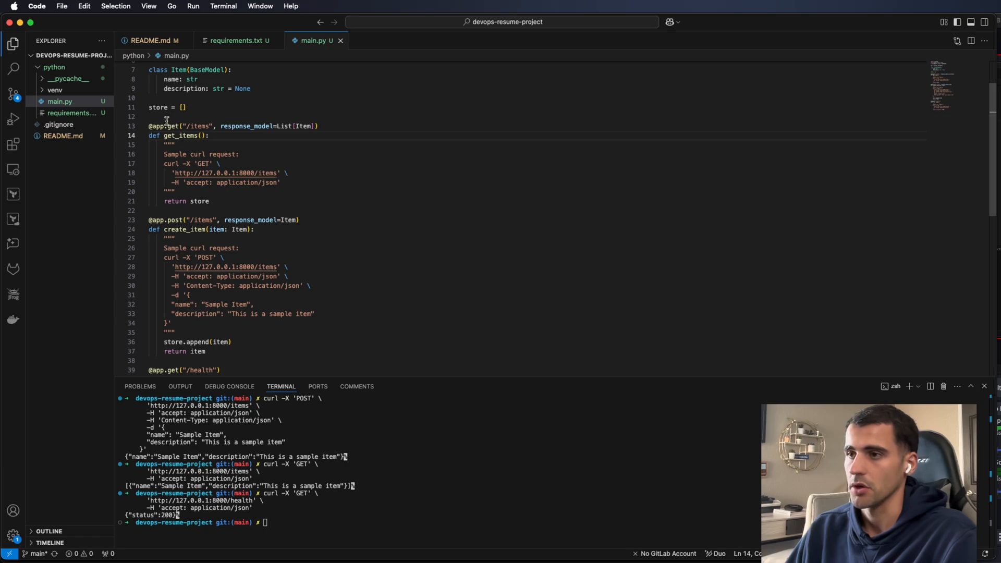
pyautogui.scroll(-3)
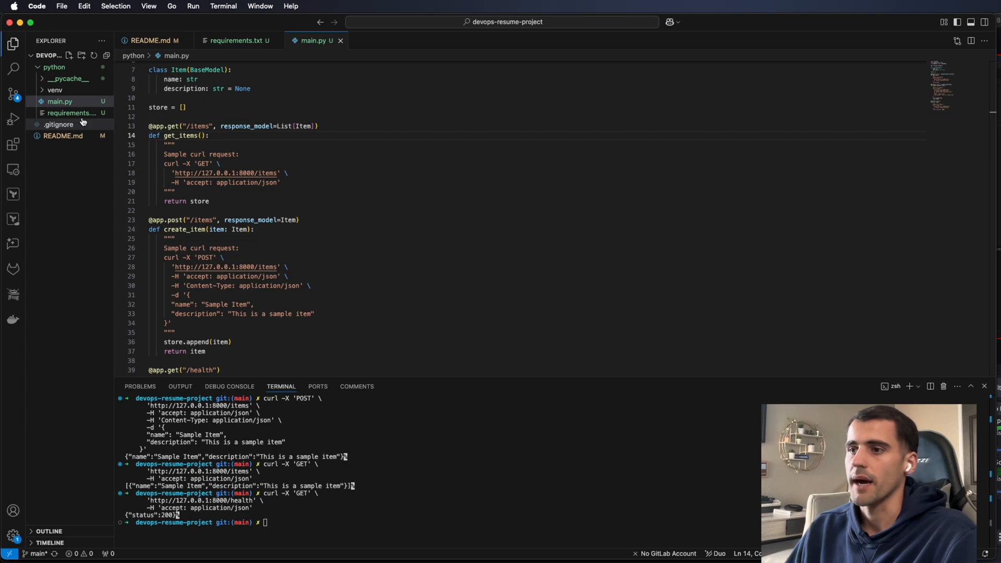
# Check requirements.txt, collapse the venv folder, close the editors, and open the Dockerfile.
pyautogui.click(54, 90)
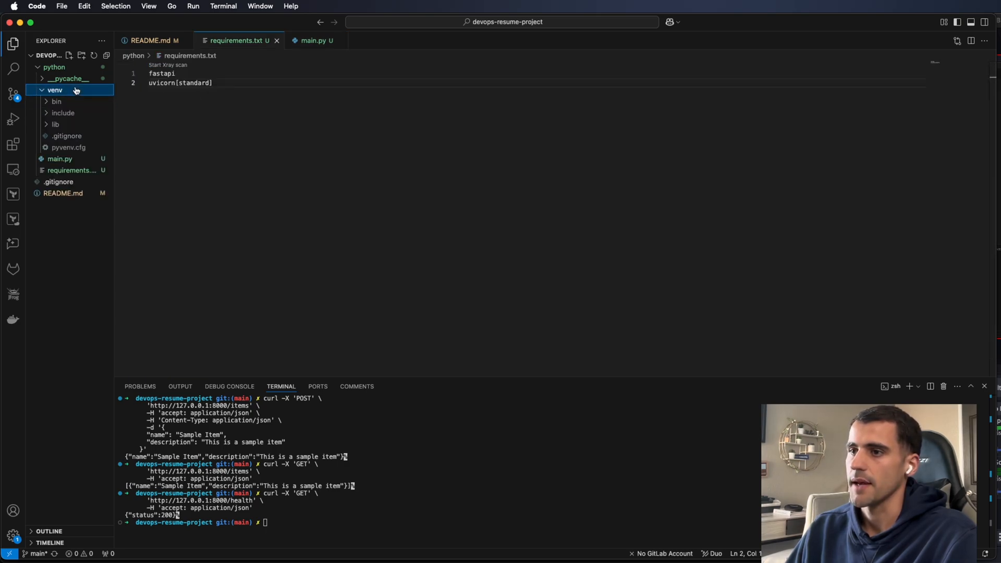
pyautogui.click(54, 90)
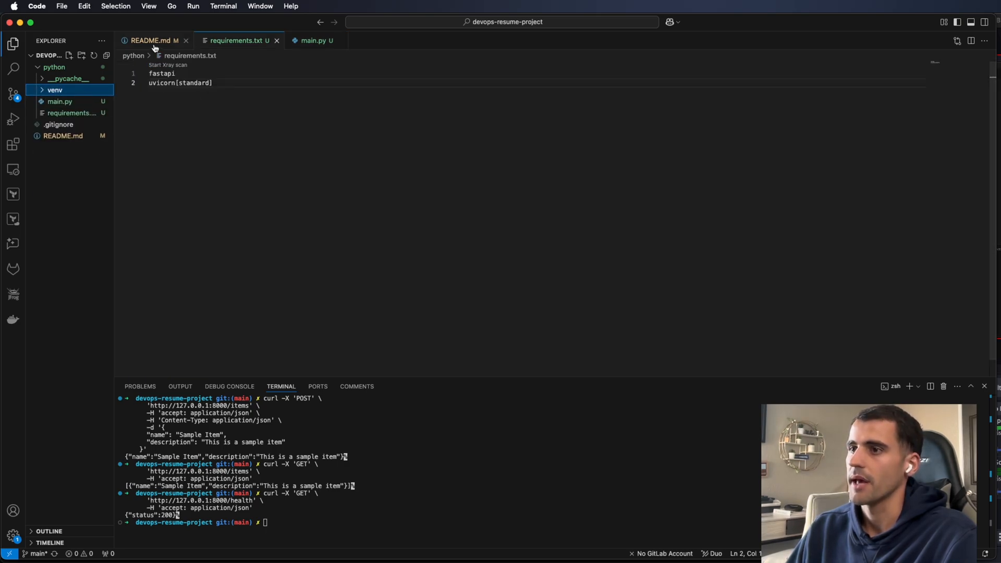
pyautogui.click(150, 40)
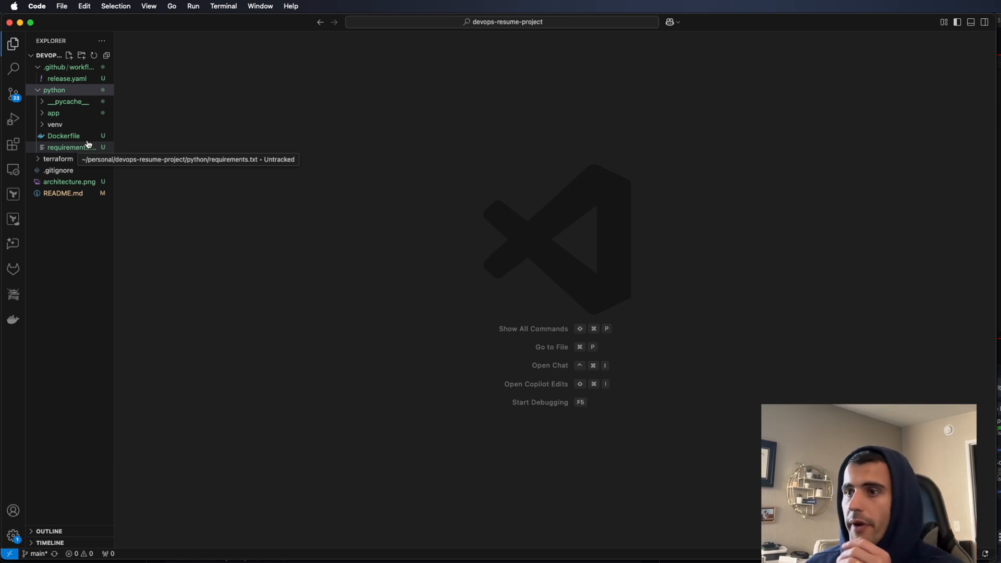
pyautogui.click(63, 135)
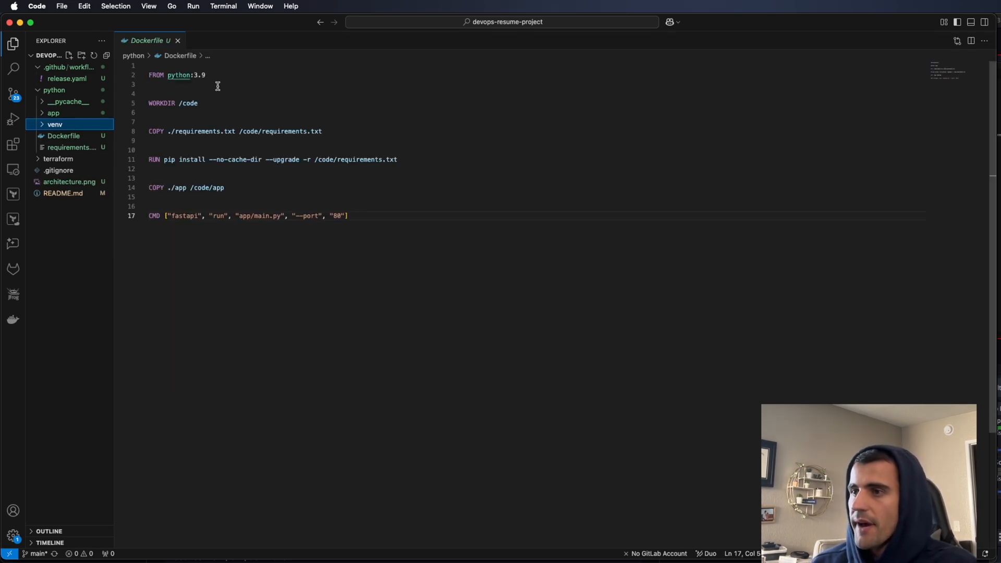
pyautogui.doubleClick(178, 75)
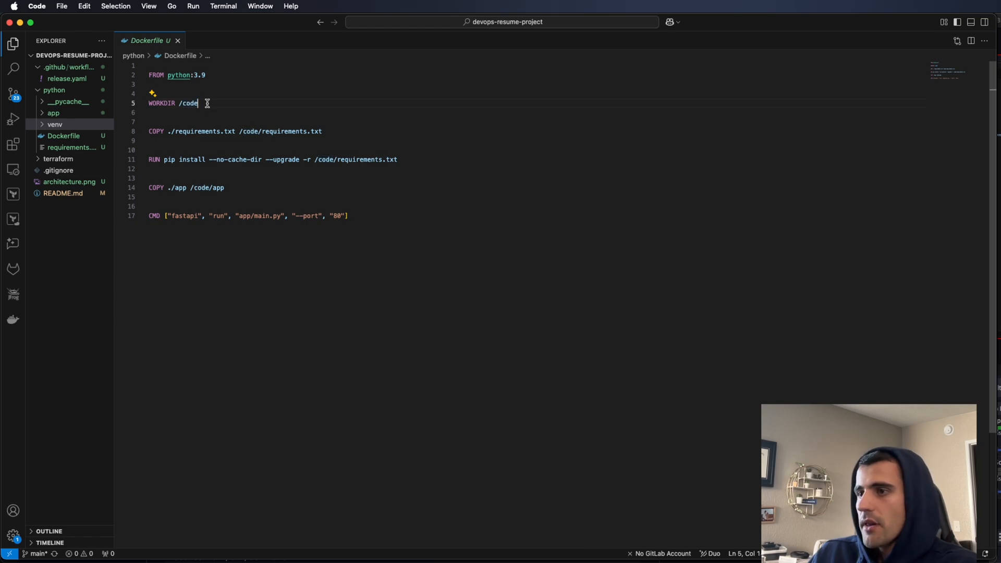
pyautogui.doubleClick(195, 131)
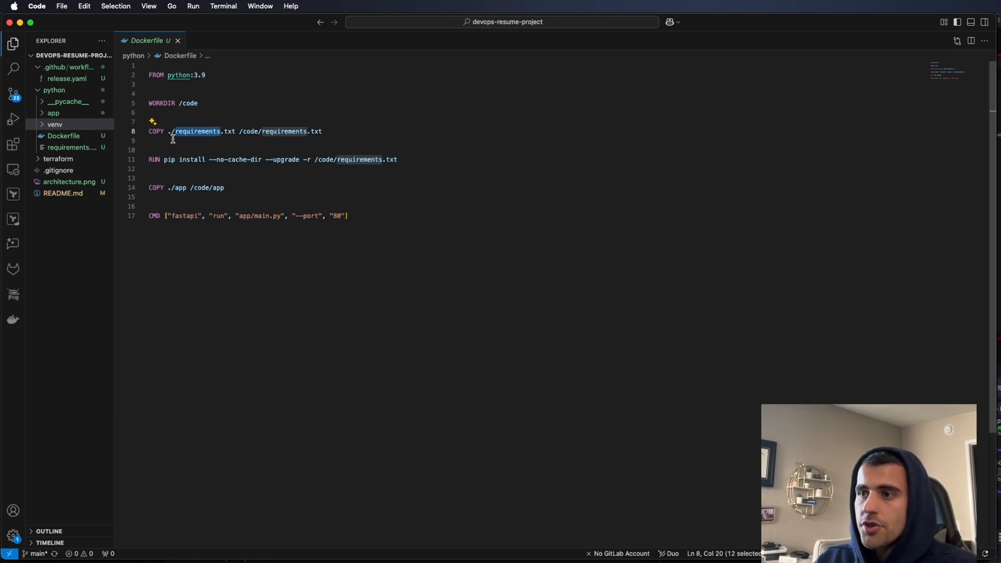
pyautogui.doubleClick(179, 187)
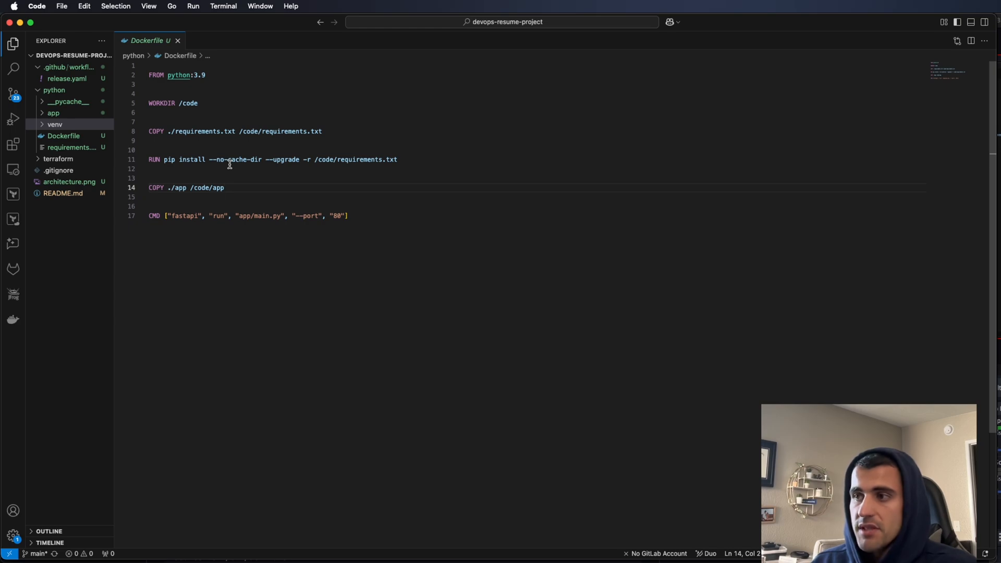
pyautogui.doubleClick(179, 187)
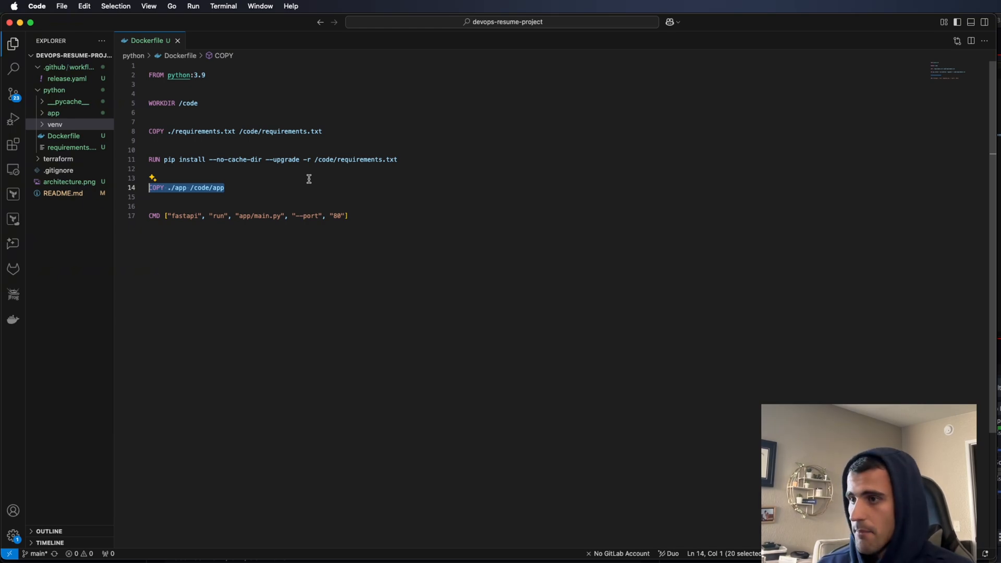
# Open release.yaml and inspect its username variable and github context references.
pyautogui.click(66, 78)
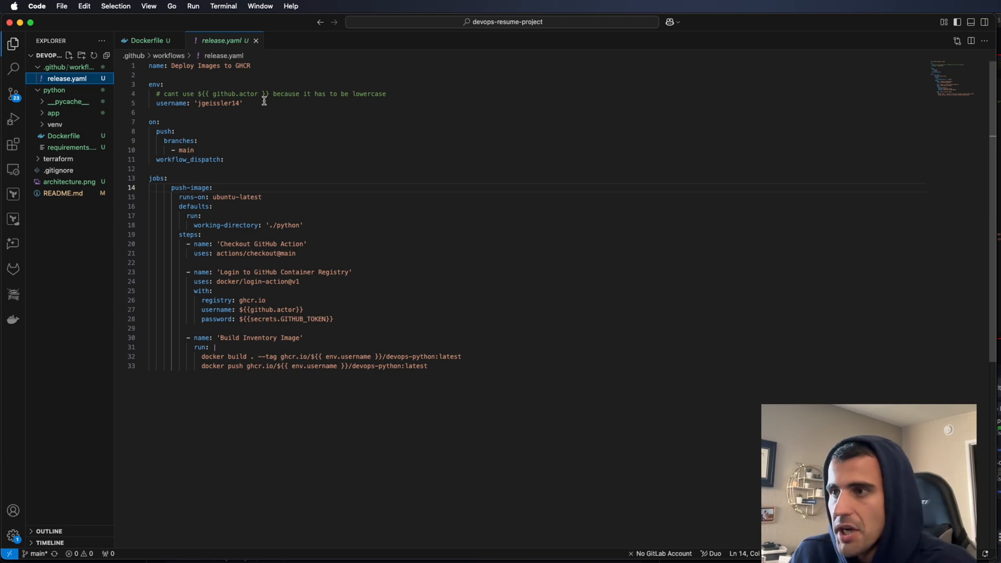
pyautogui.doubleClick(171, 102)
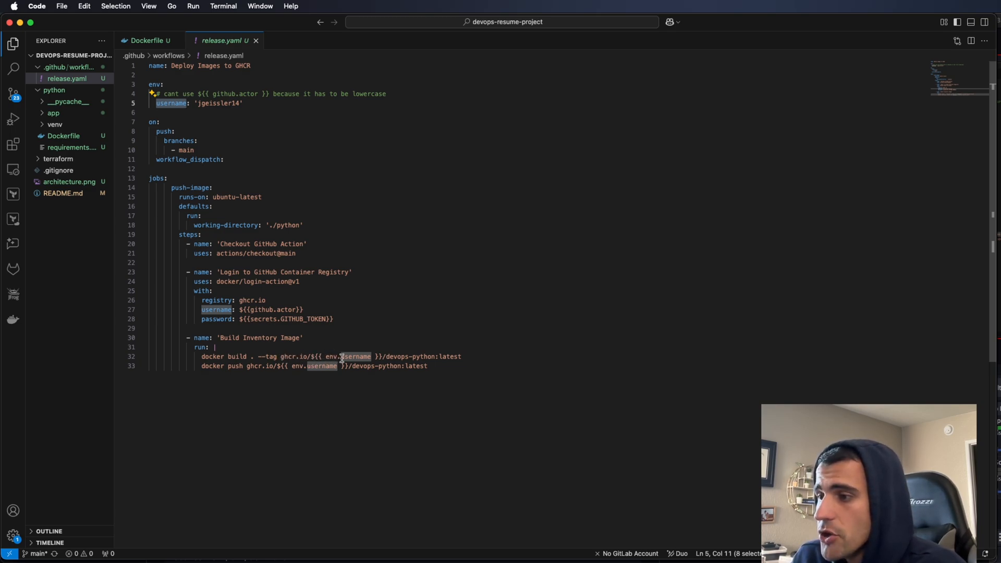
pyautogui.moveTo(231, 128)
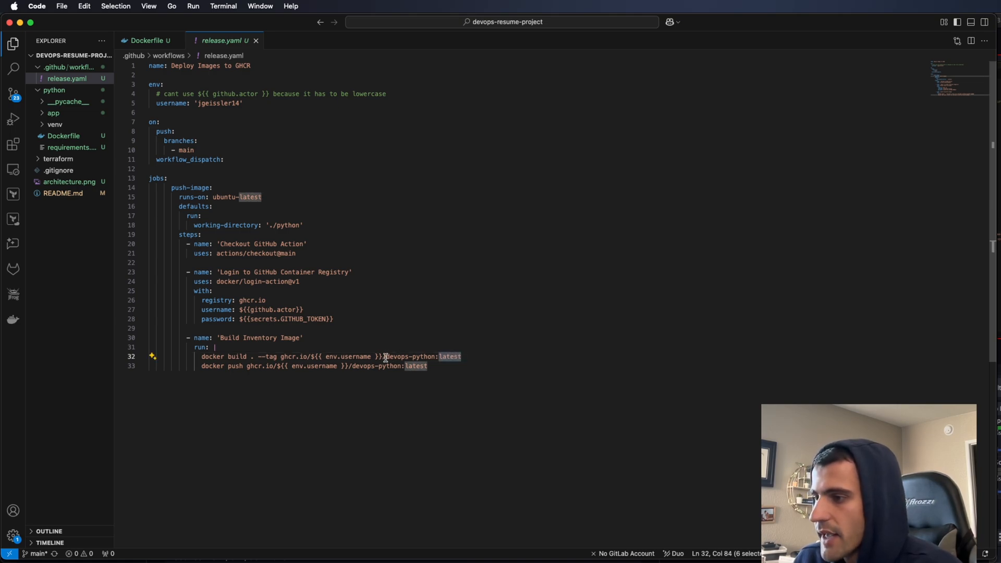
pyautogui.doubleClick(355, 355)
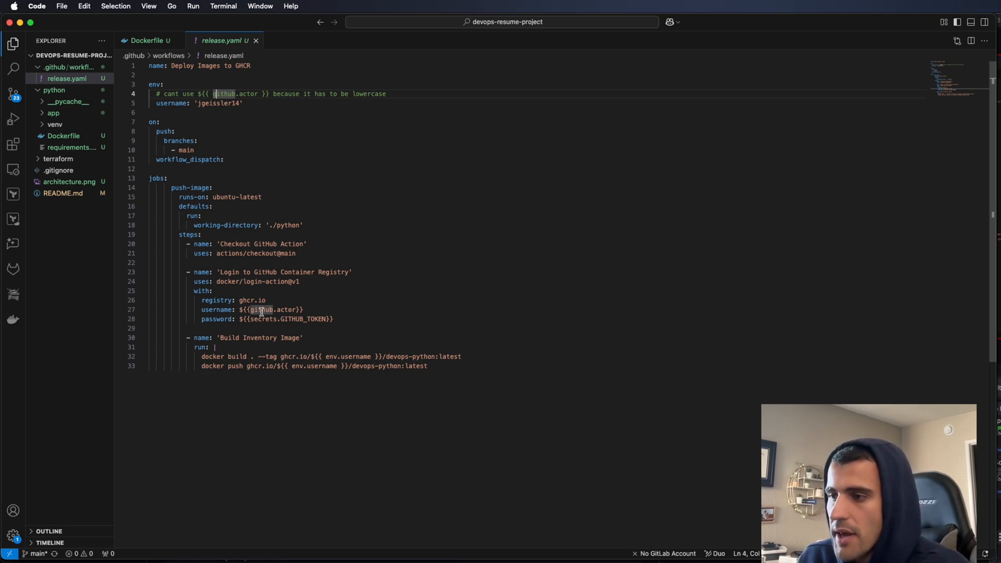
pyautogui.moveTo(291, 364)
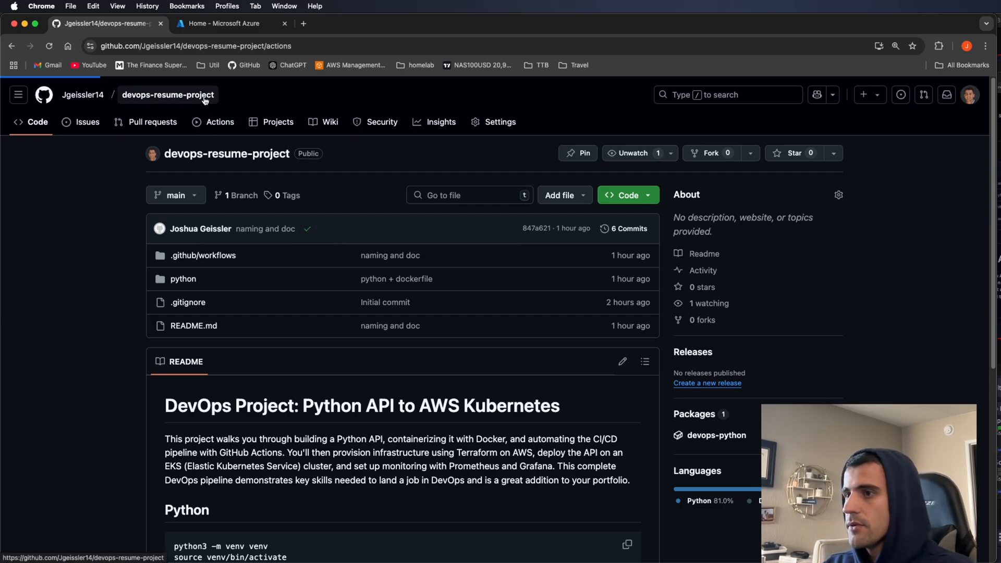
# Check the successful 'naming and doc' workflow run, then open the devops-python package.
pyautogui.click(220, 122)
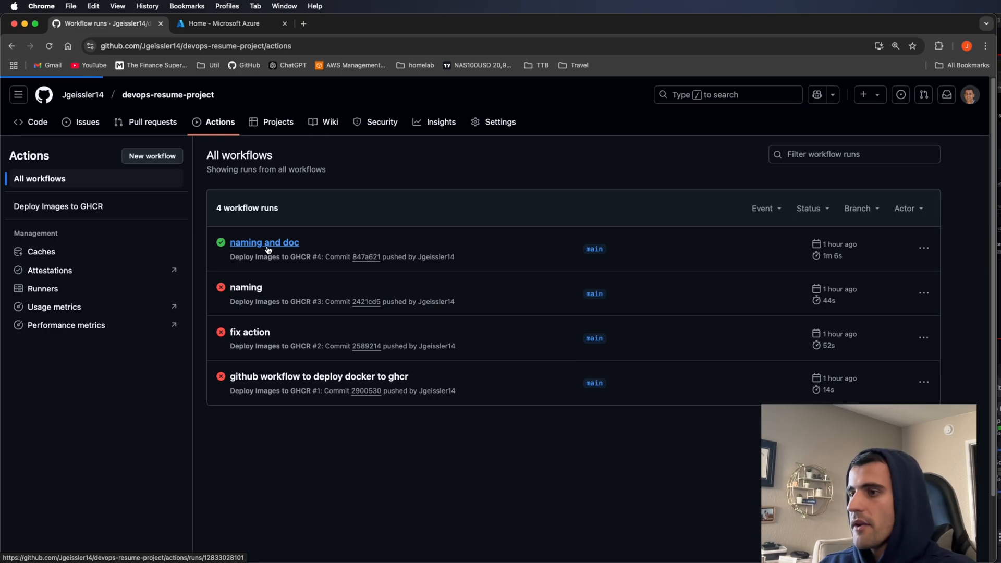
pyautogui.click(264, 243)
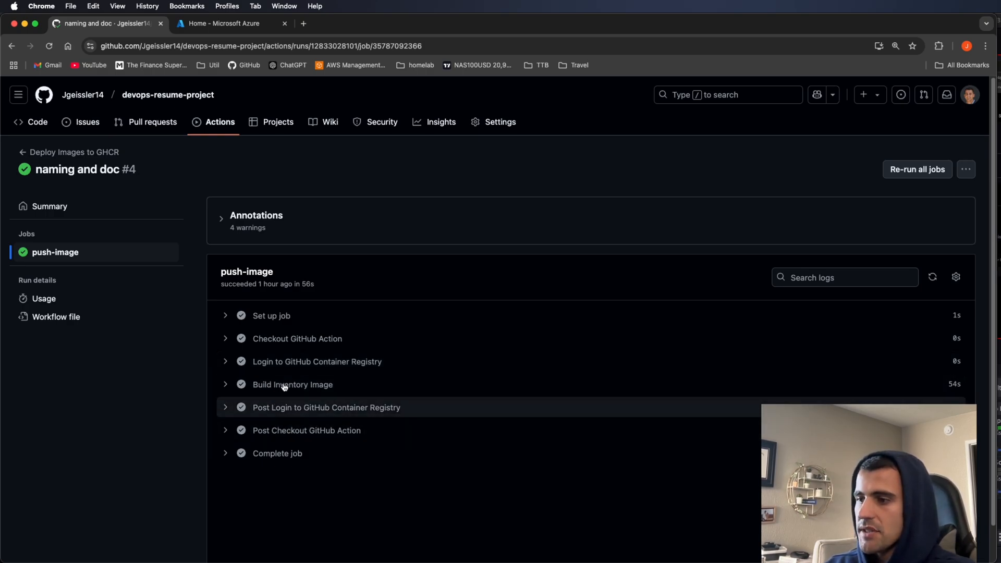
pyautogui.click(37, 122)
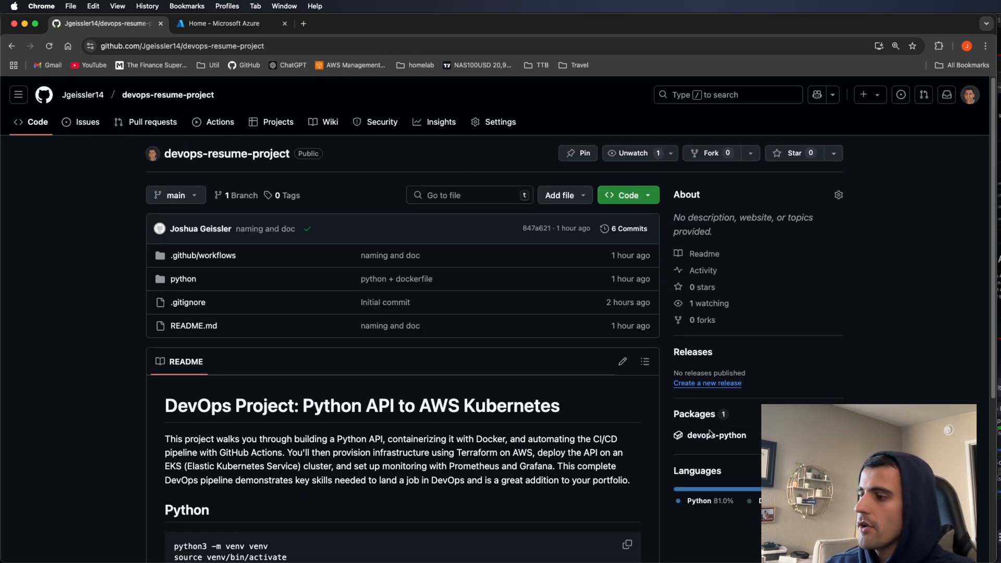
pyautogui.moveTo(716, 435)
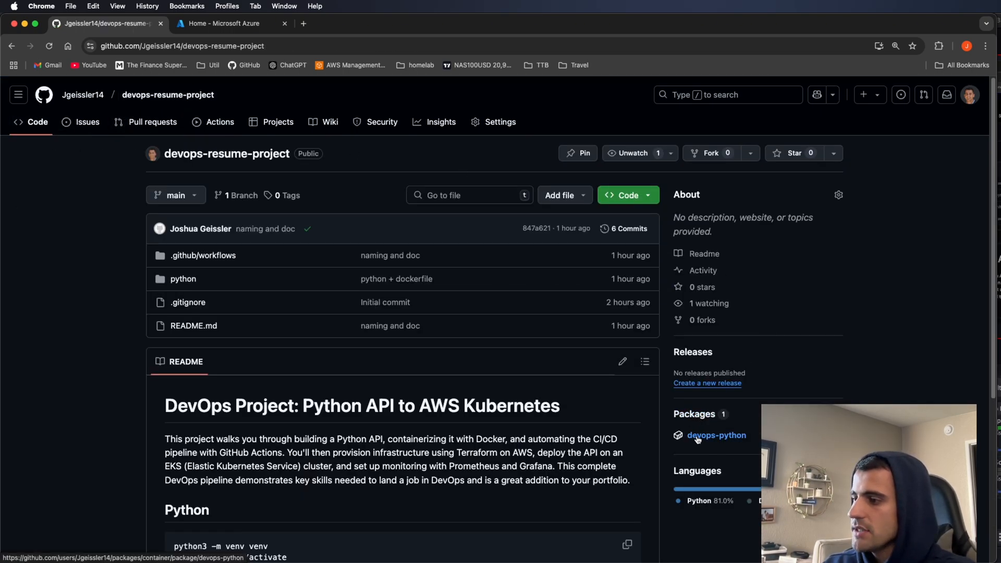
pyautogui.click(716, 435)
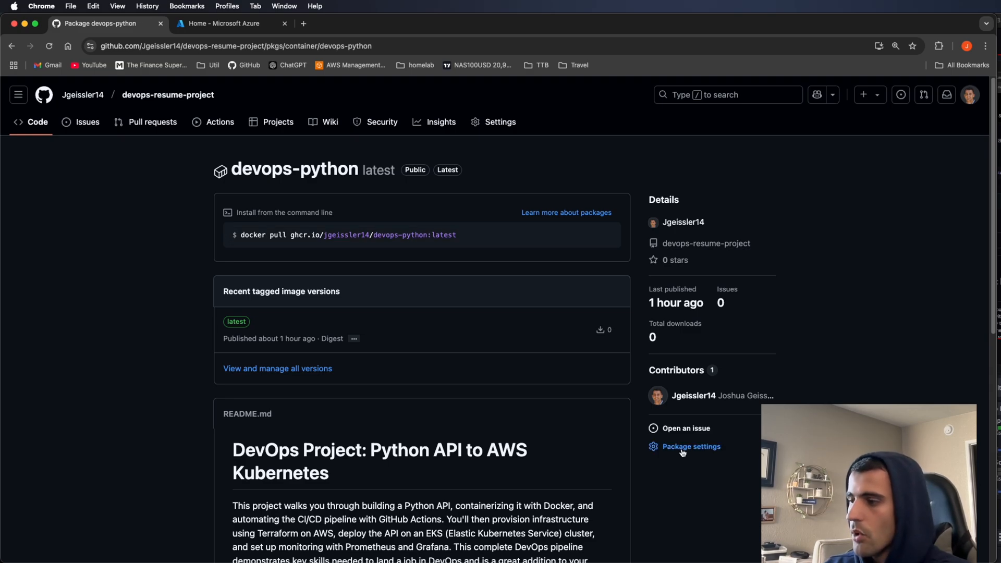
# In devops-python package settings, select the repository with Actions access and review the page.
pyautogui.click(691, 446)
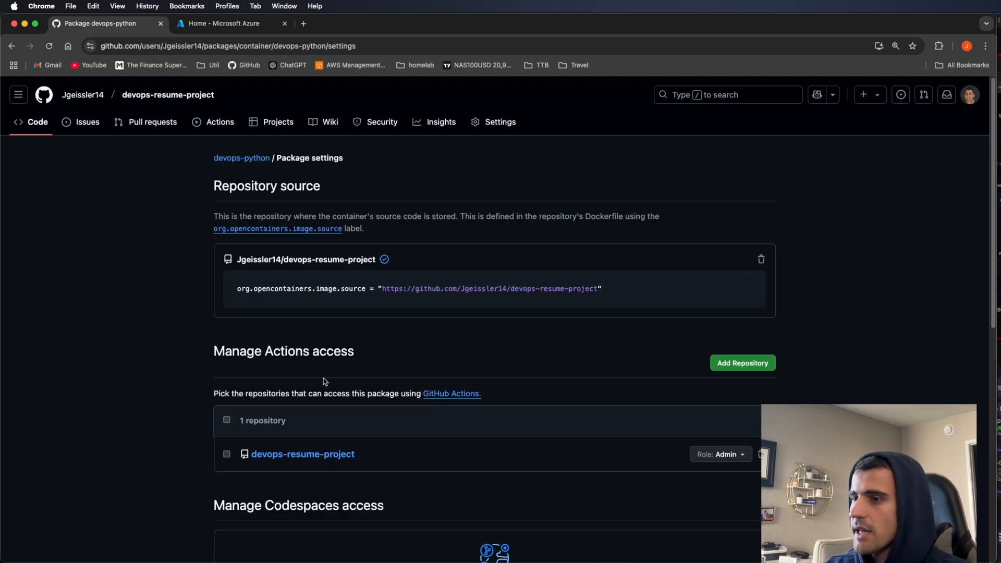
pyautogui.click(227, 420)
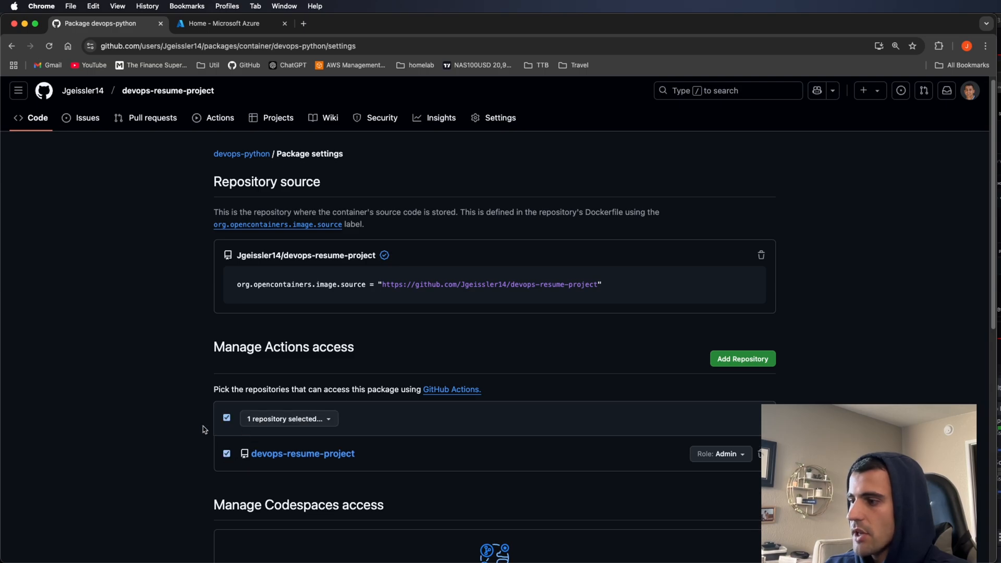
pyautogui.scroll(-3)
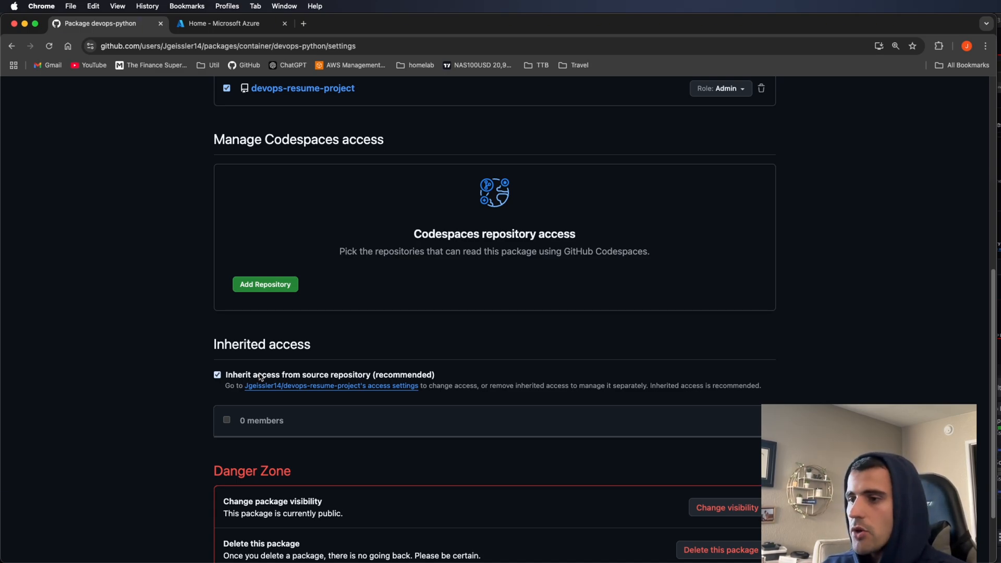
pyautogui.scroll(-3)
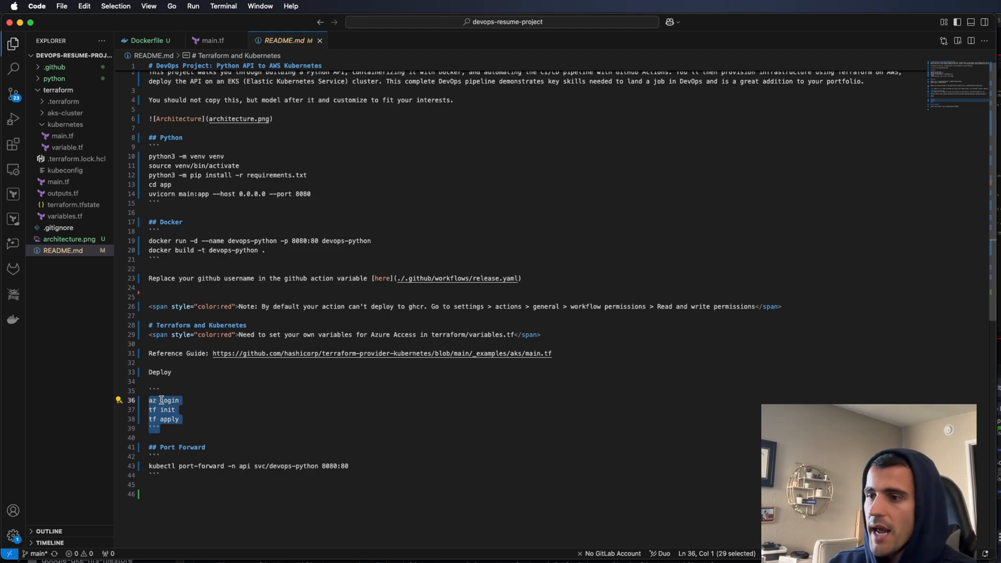
pyautogui.click(167, 400)
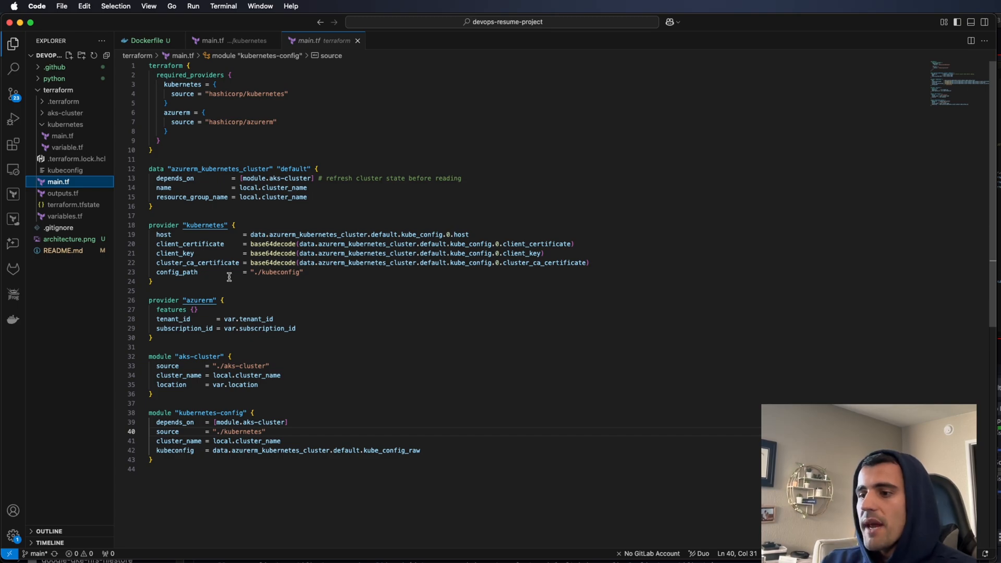
pyautogui.click(202, 168)
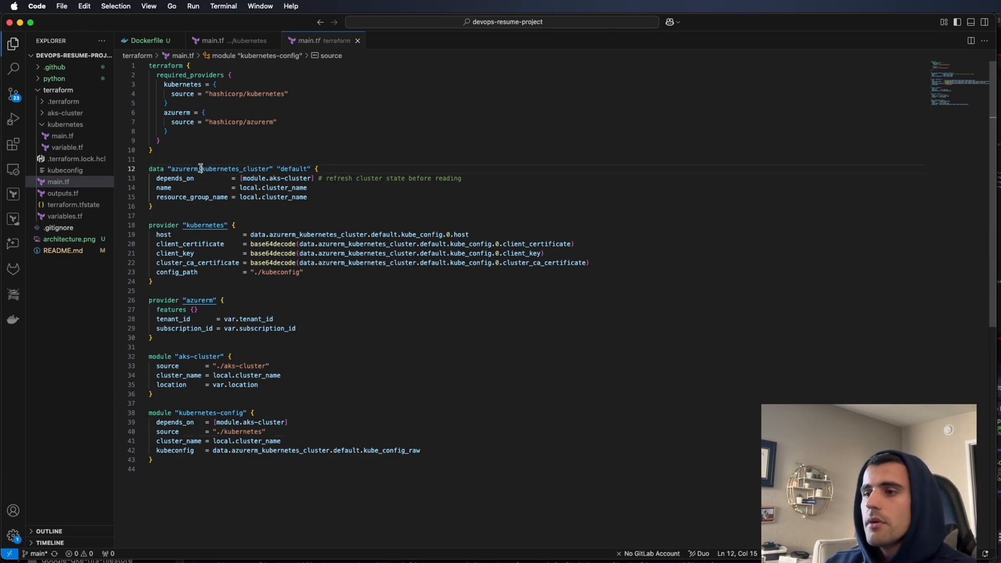
pyautogui.doubleClick(219, 169)
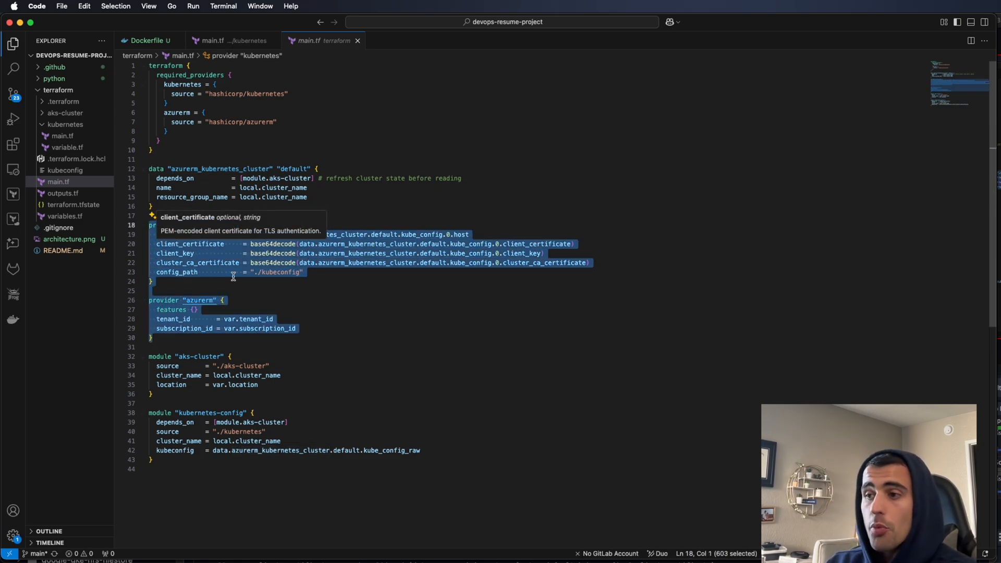
pyautogui.click(195, 309)
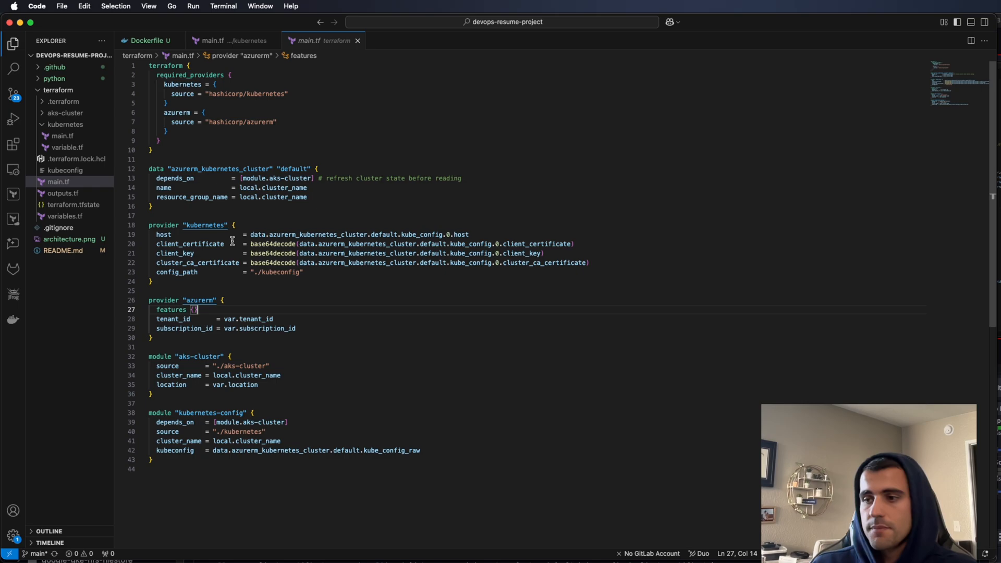
# View the kubernetes module's main.tf, then the aks-cluster module's main.tf.
pyautogui.click(65, 124)
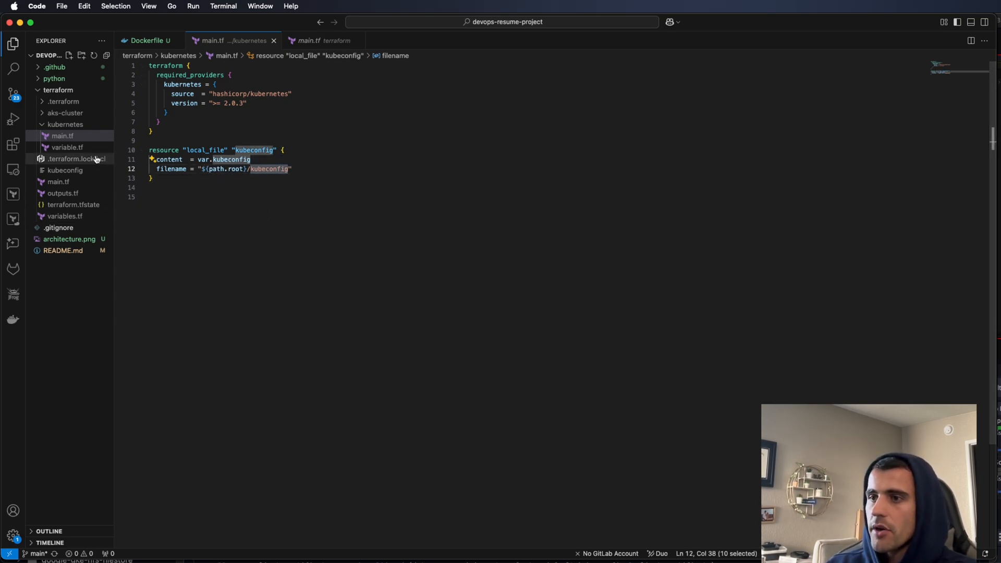
pyautogui.moveTo(65, 170)
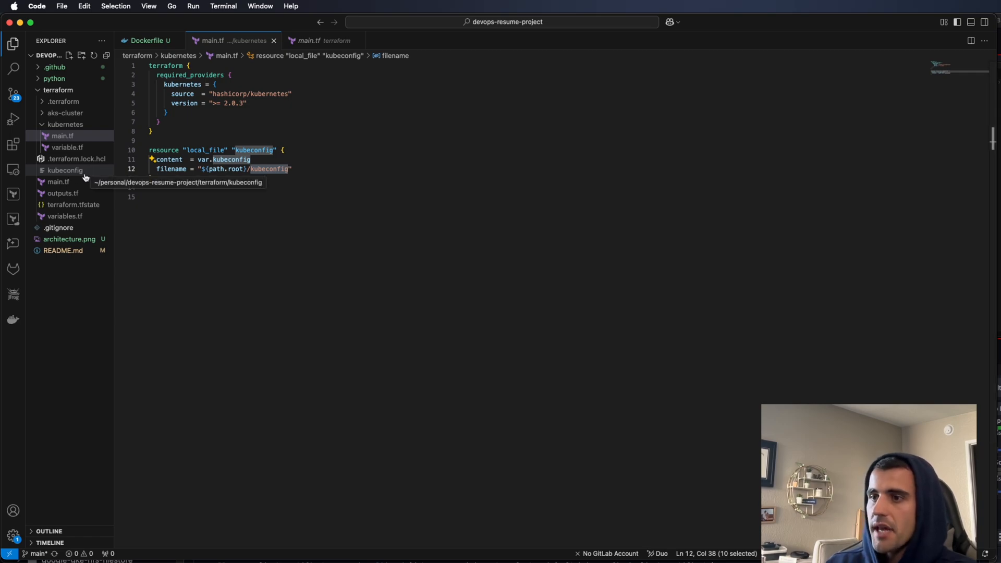
pyautogui.moveTo(71, 159)
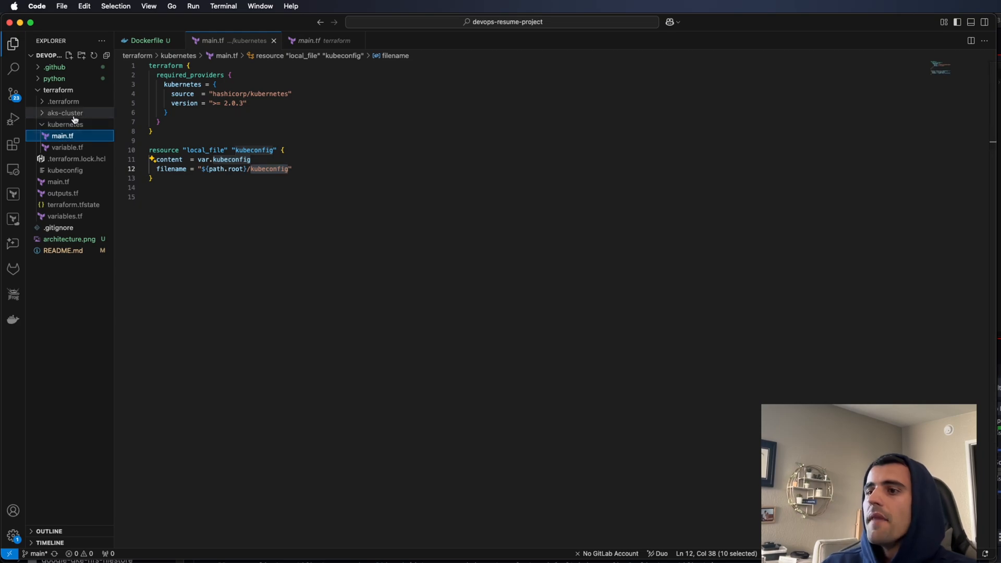
pyautogui.click(62, 124)
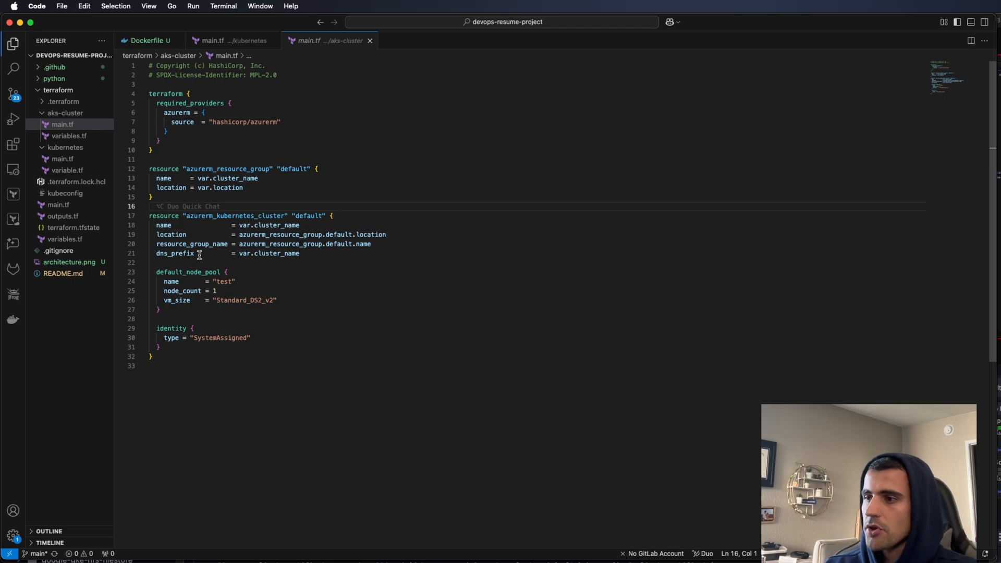
pyautogui.click(68, 262)
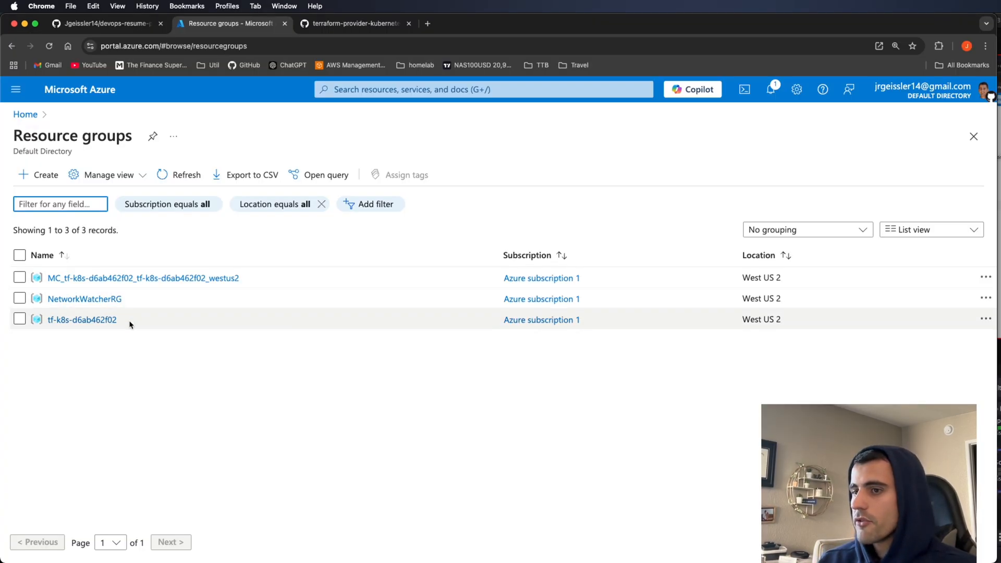
pyautogui.moveTo(133, 299)
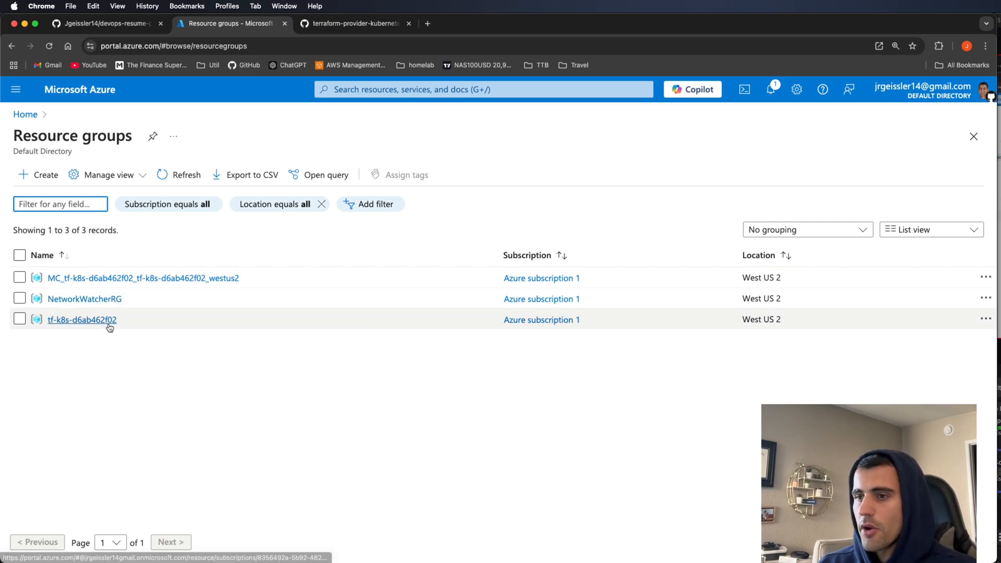
# Open the tf-k8s-d6ab462f02 Kubernetes service and list its namespaces: default, kube-system, api.
pyautogui.click(82, 319)
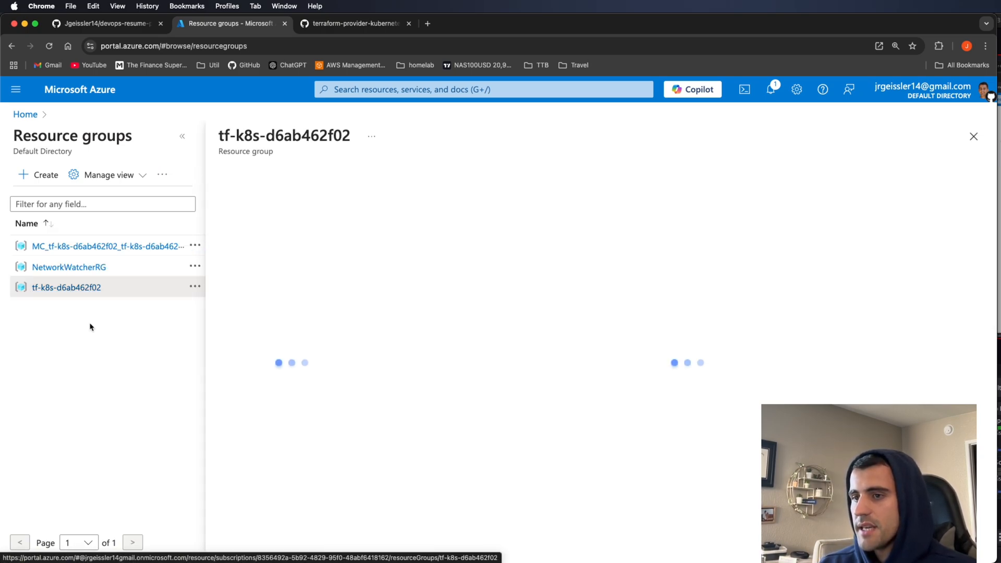
pyautogui.click(66, 287)
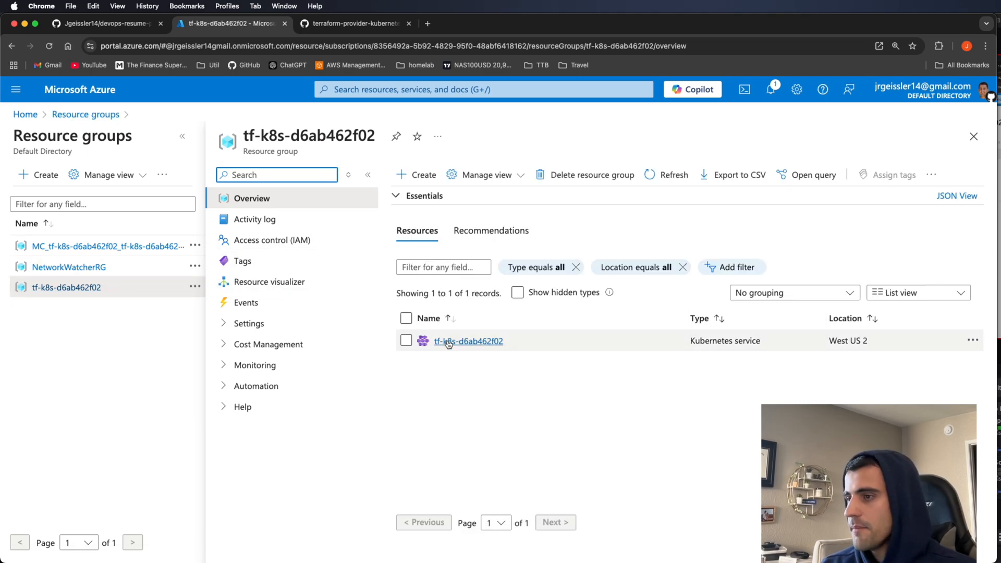
pyautogui.moveTo(482, 342)
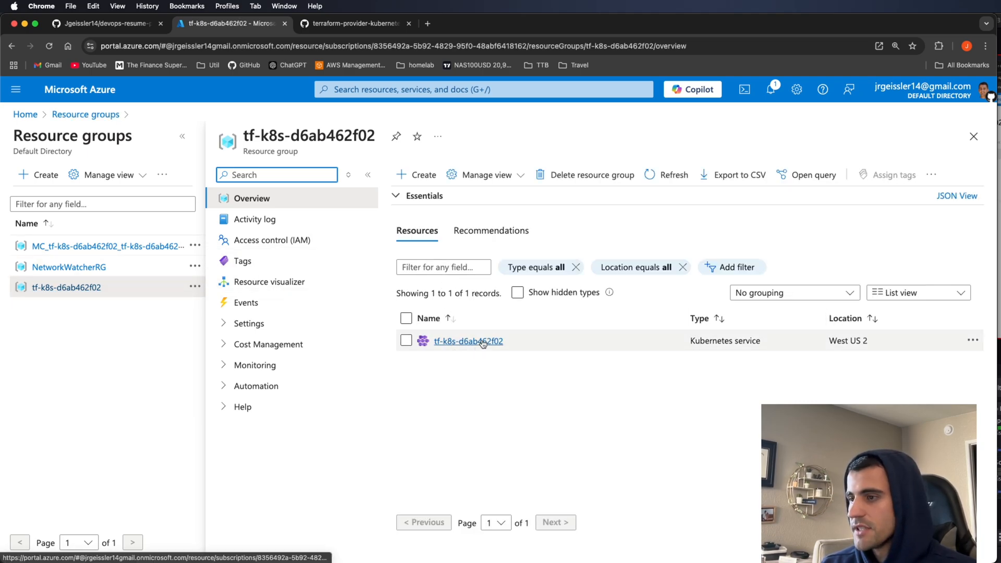
pyautogui.click(468, 340)
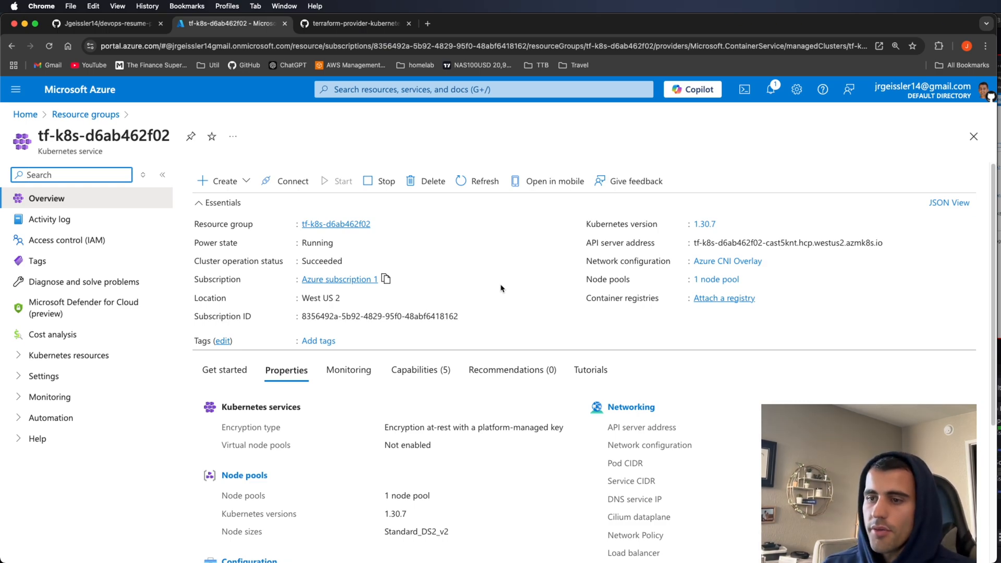
pyautogui.click(74, 355)
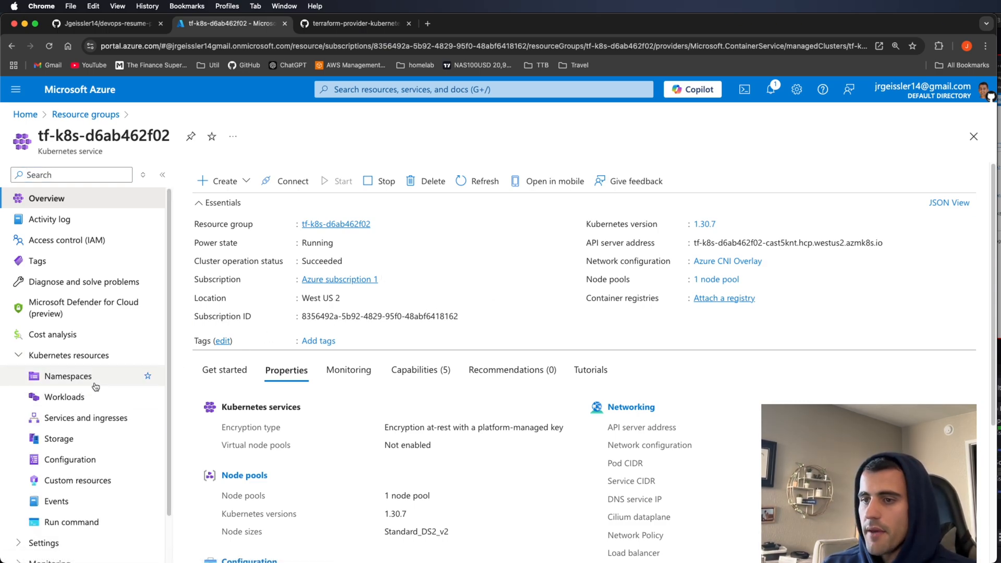
pyautogui.click(68, 376)
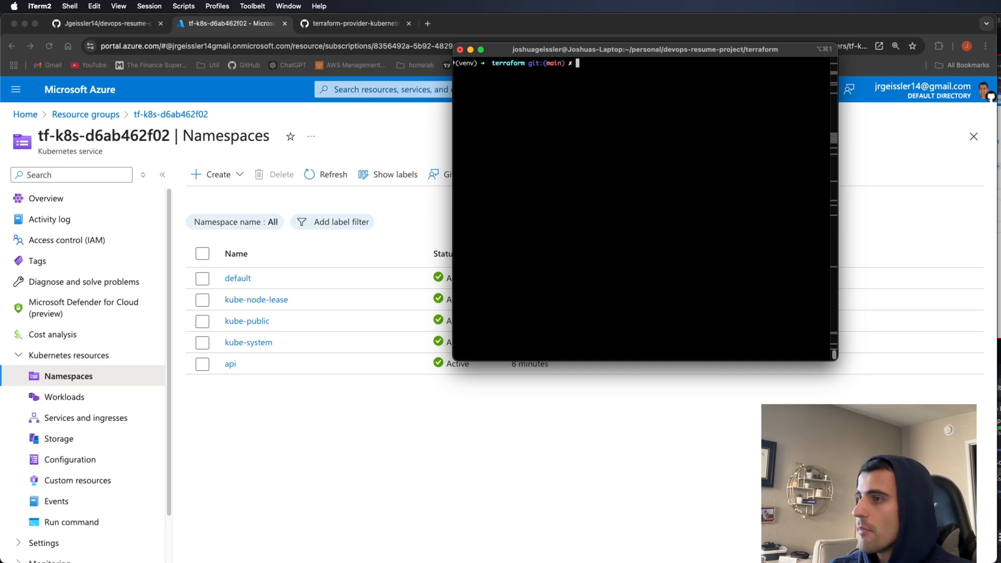
# Set KUBECONFIG to "./kubeconfig" and list the pods with k get pods.
pyautogui.write('export KUBECONFIG="./kubeconfig"')
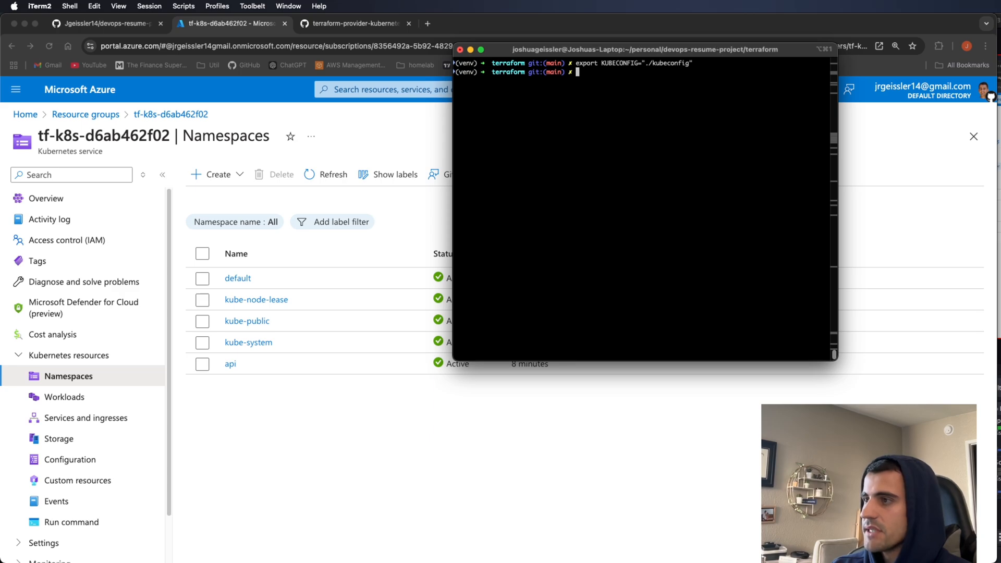
pyautogui.write('k')
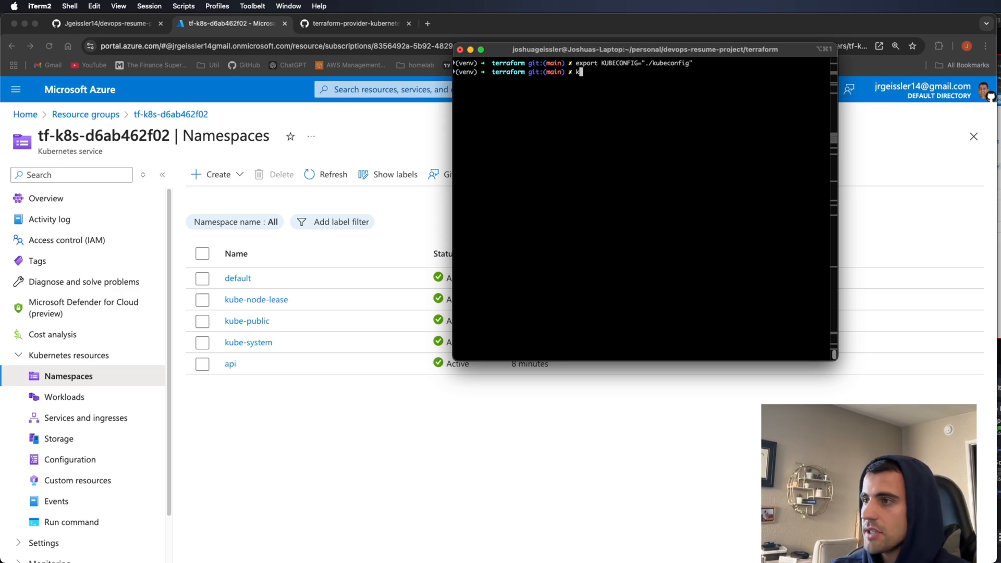
pyautogui.write('get pods -A')
pyautogui.write('kubectl port-forward -n api svc/api-service 8080:80')
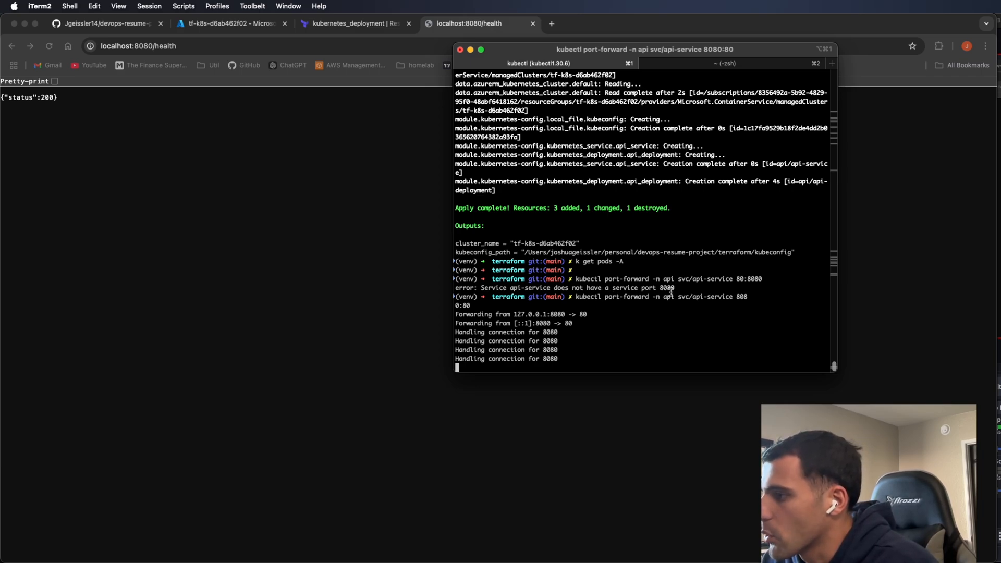
# List all services with k get svc -A and the api namespace's pods.
pyautogui.doubleClick(705, 296)
pyautogui.write('k get svc')
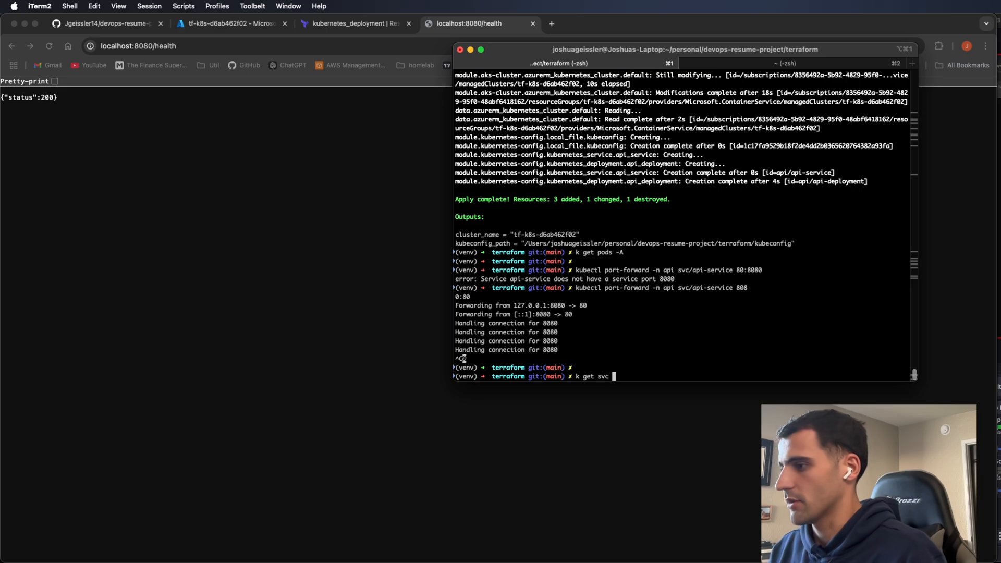
pyautogui.write(' -A')
pyautogui.press('Return')
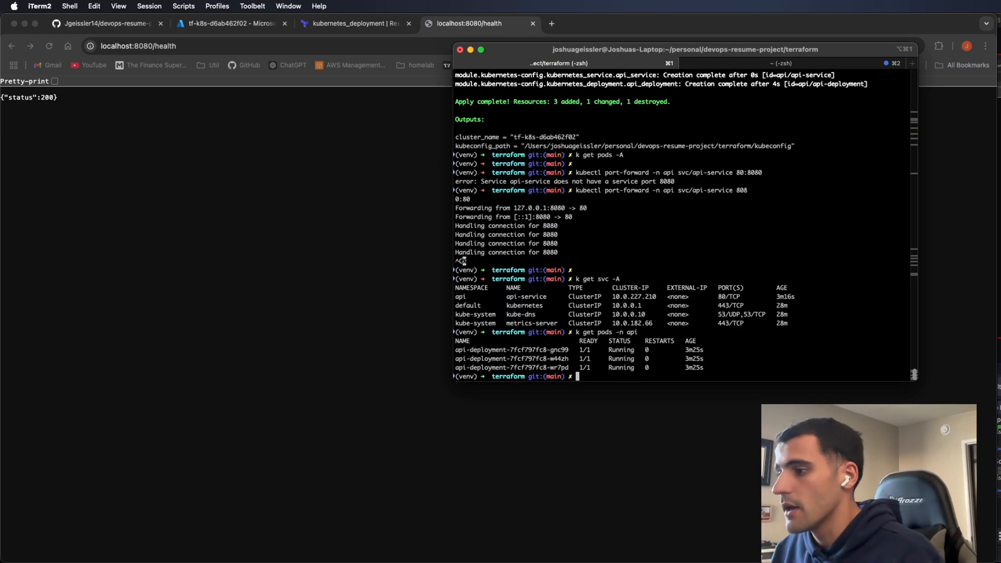
pyautogui.moveTo(454, 349); pyautogui.dragTo(702, 368)
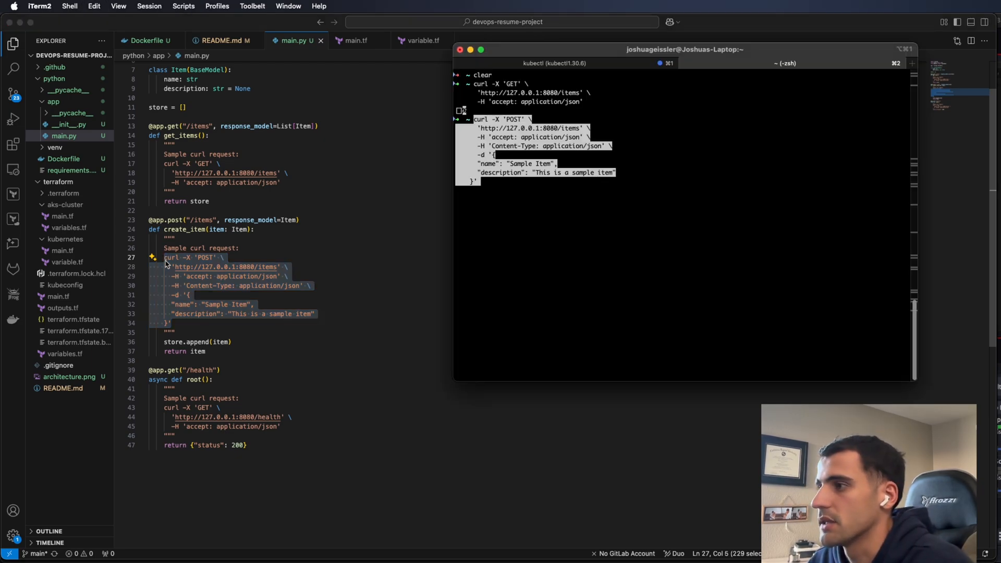
# Send the sample item POST curl to /items and get the item echoed back.
pyautogui.press('Return')
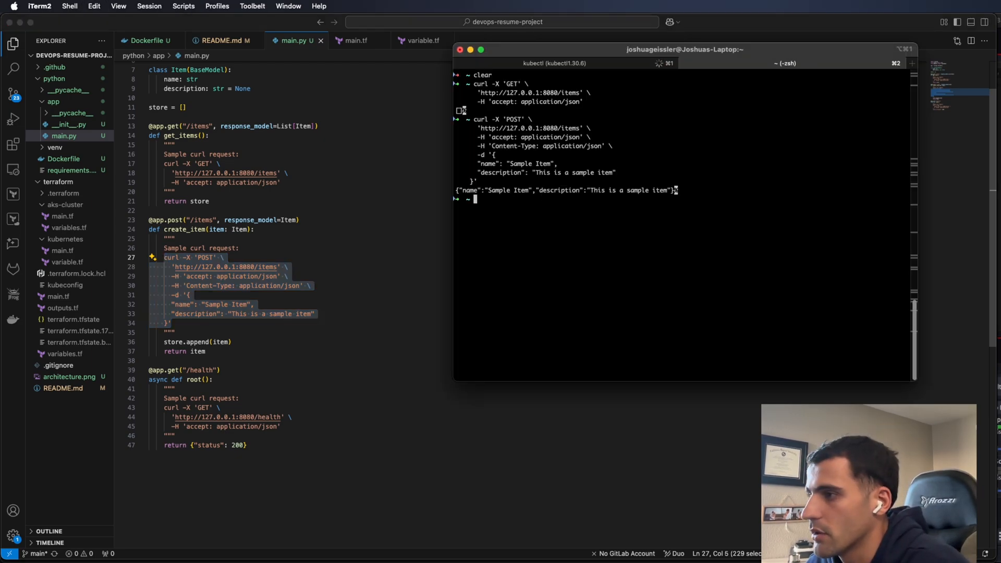
pyautogui.press('Enter')
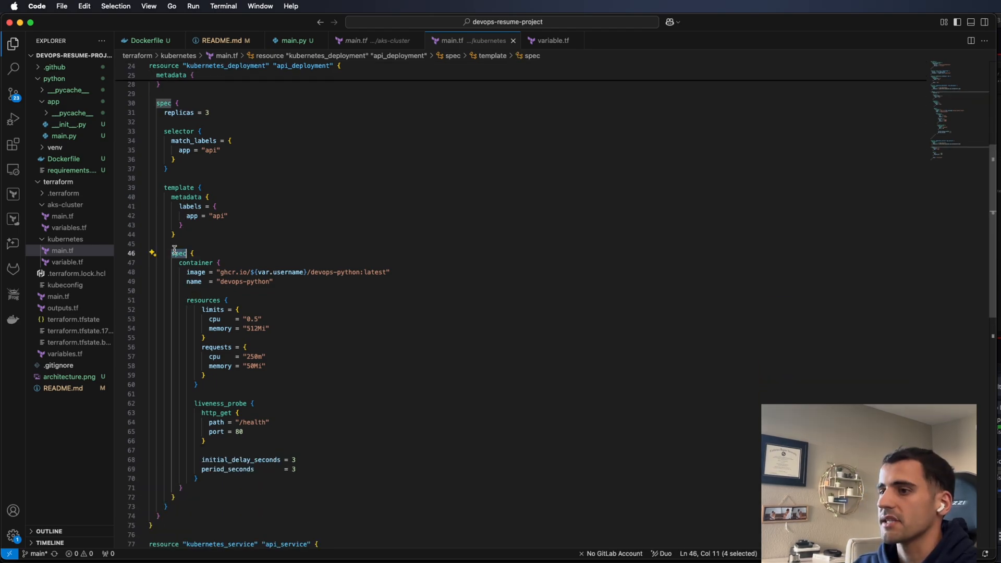
# Inspect the deployment spec: image tag latest, username variable, and container name devops-python.
pyautogui.doubleClick(195, 262)
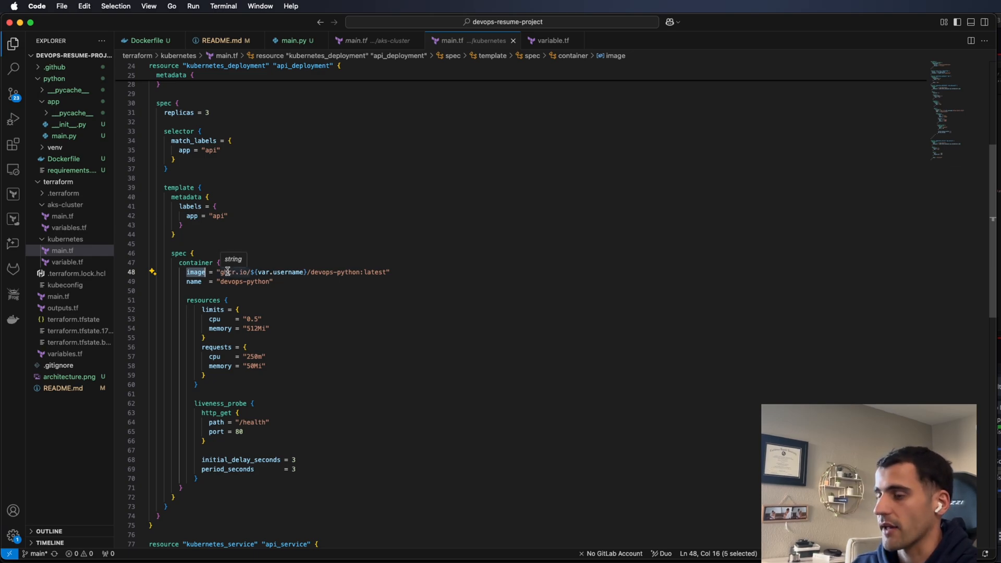
pyautogui.doubleClick(288, 272)
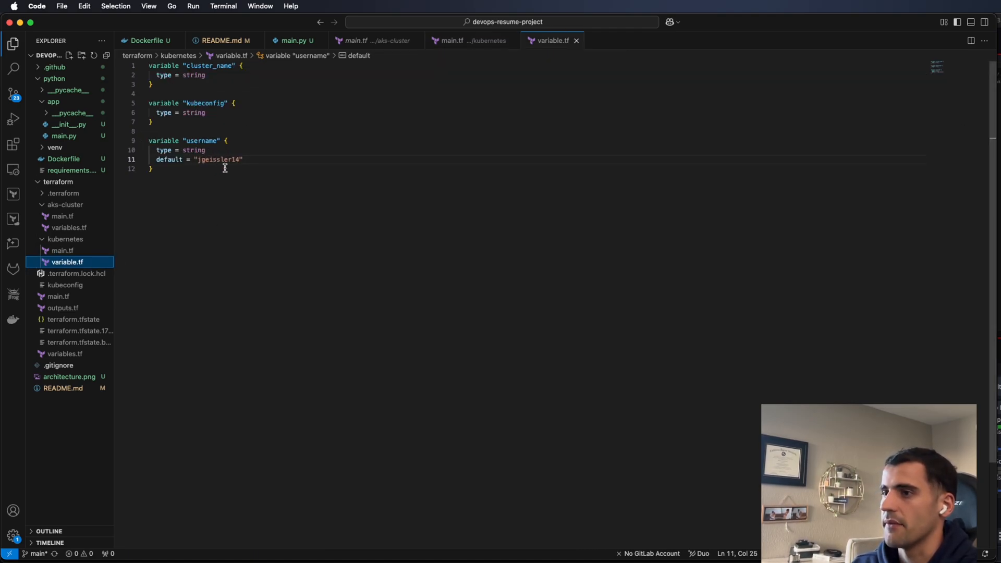
pyautogui.click(77, 250)
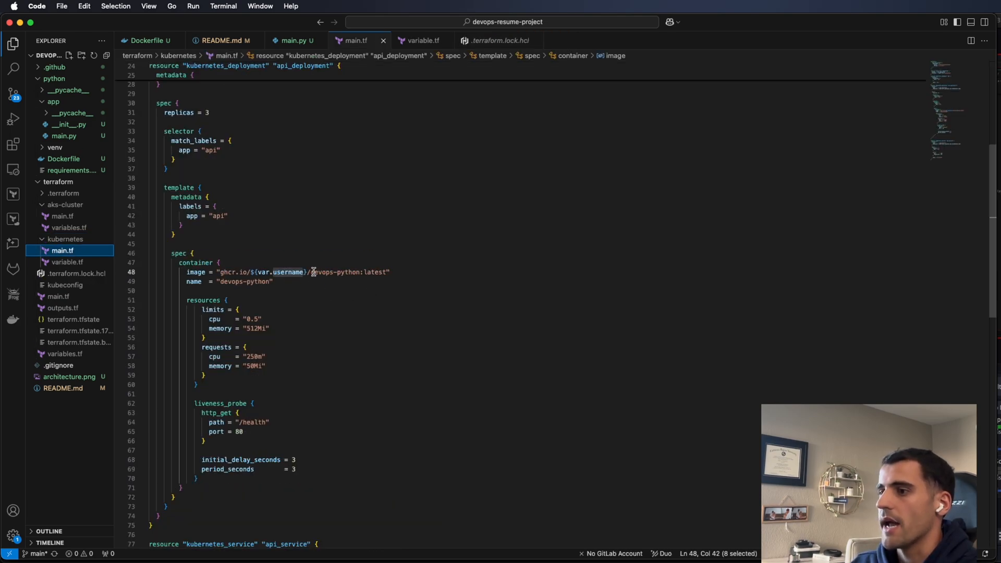
pyautogui.click(359, 272)
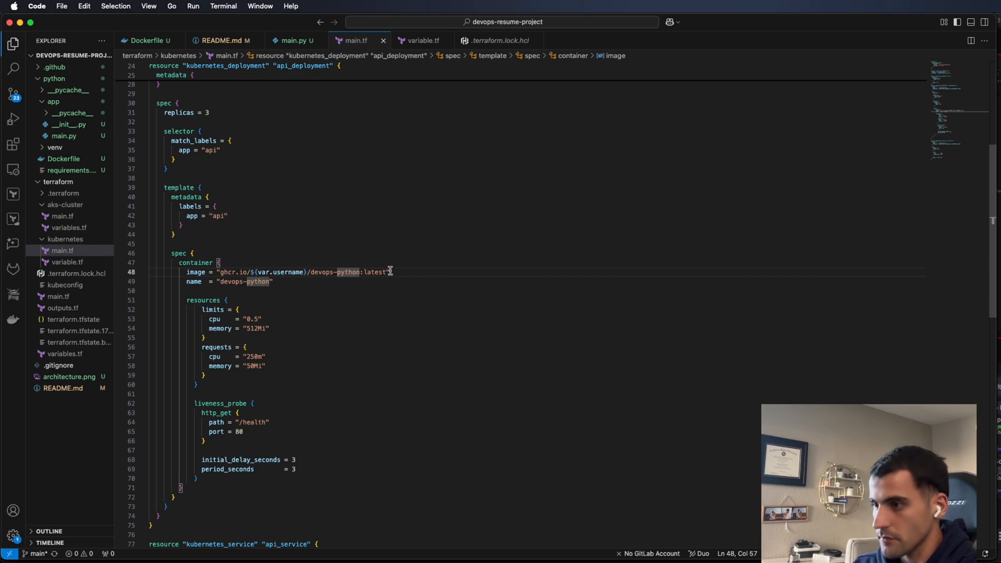
pyautogui.doubleClick(375, 272)
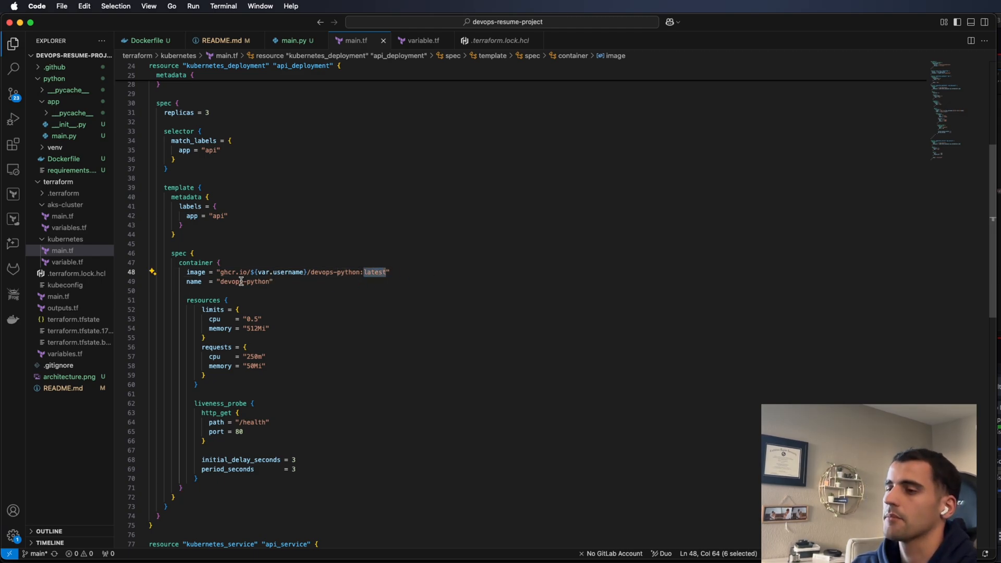
pyautogui.doubleClick(241, 281)
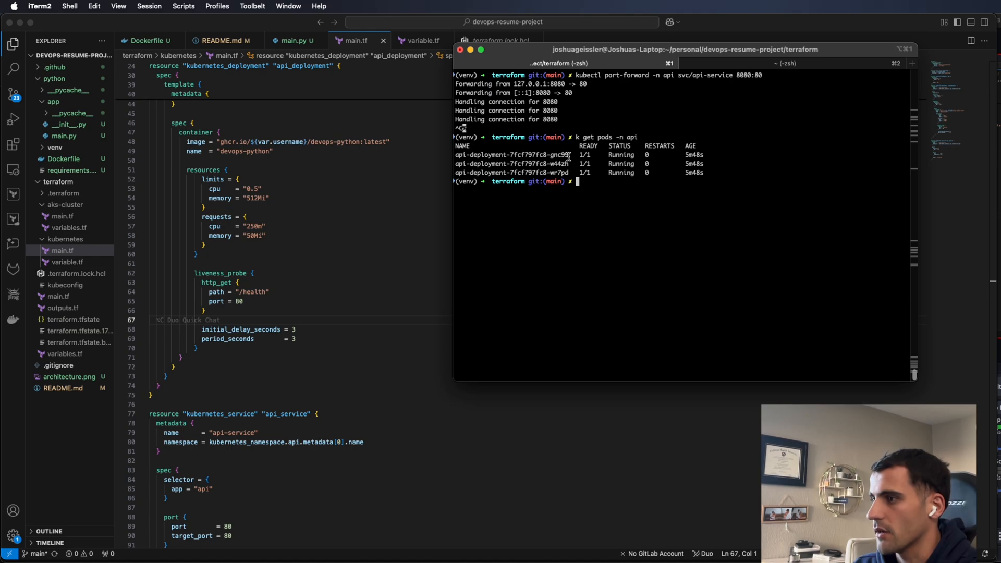
# Delete pod api-deployment-7fcf797fc8-gnc99 in the api namespace with 'k delete pod'.
pyautogui.doubleClick(511, 155)
pyautogui.write('k delete')
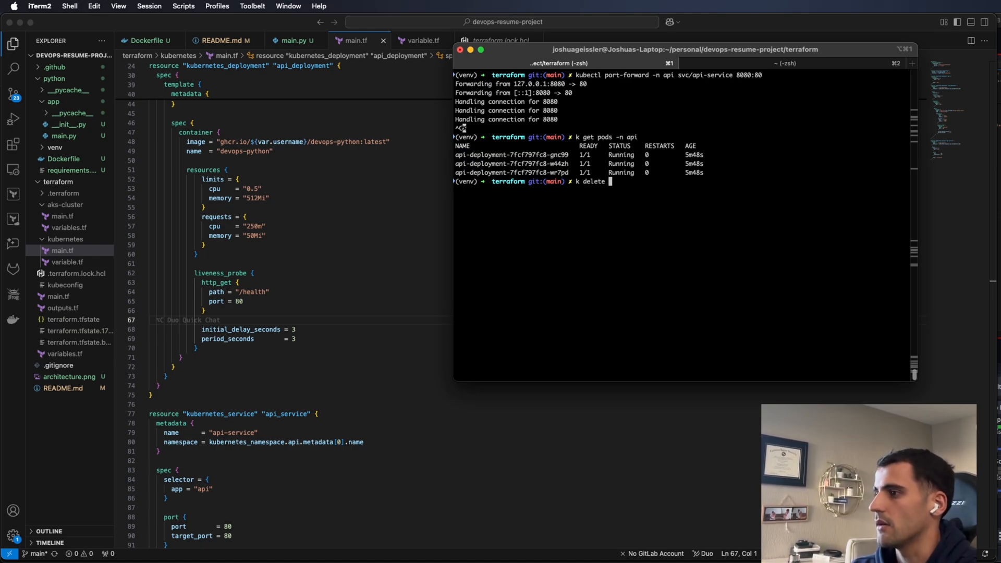
pyautogui.write('pod -n api api-deployment-7fcf797fc8-gnc99')
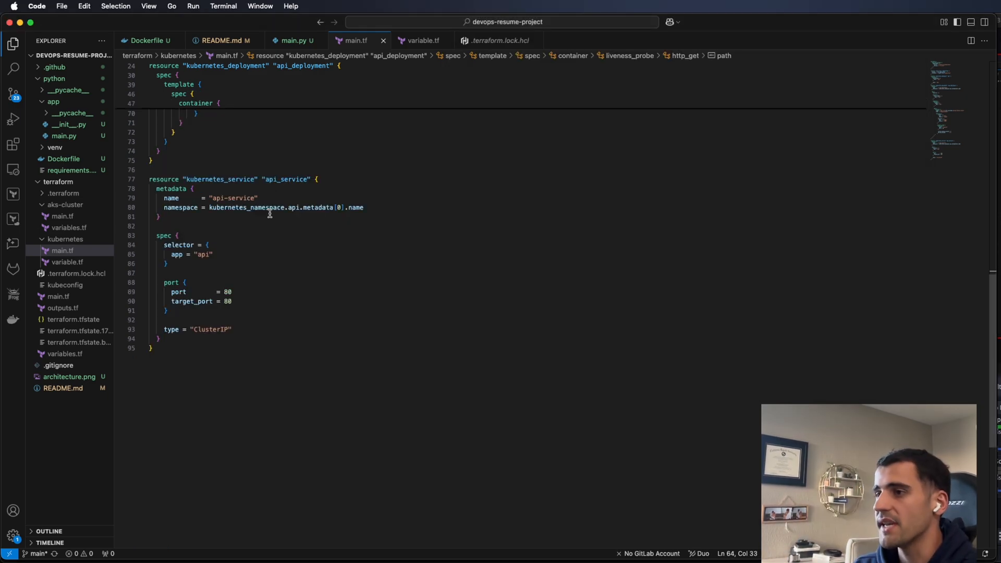
# Review the api-service definition in main.tf, then check the app's port in the Dockerfile.
pyautogui.doubleClick(285, 179)
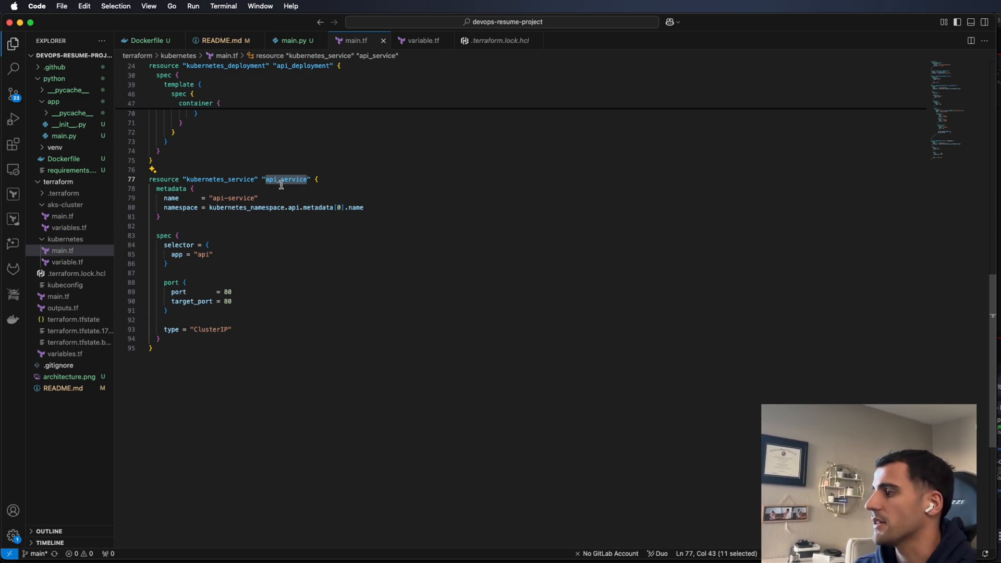
pyautogui.click(204, 300)
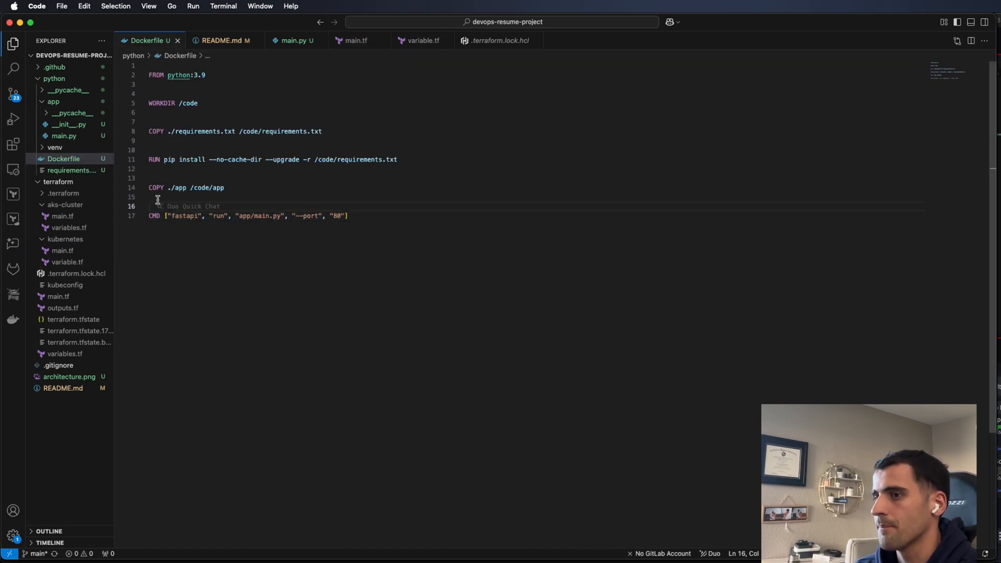
pyautogui.moveTo(71, 170)
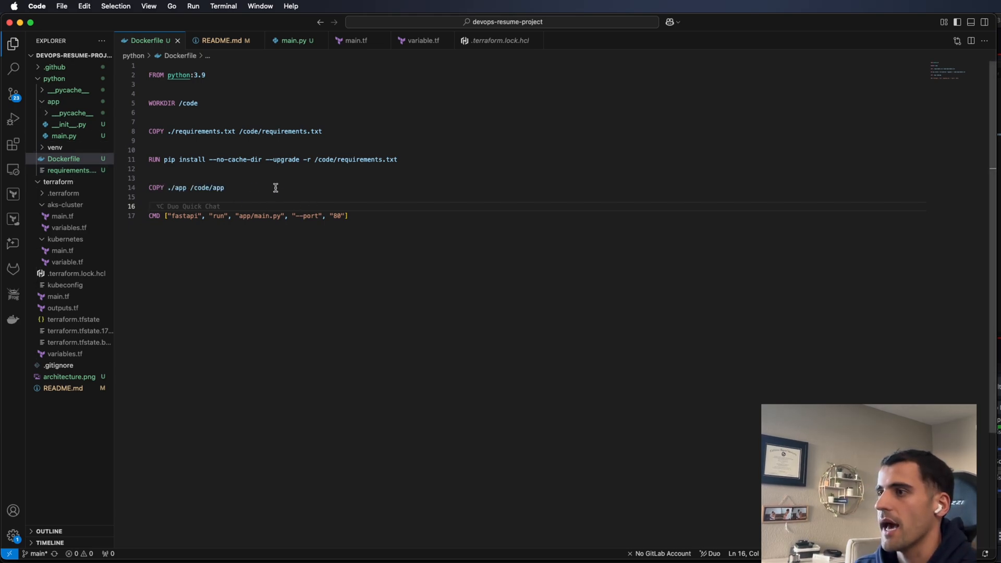
pyautogui.click(355, 40)
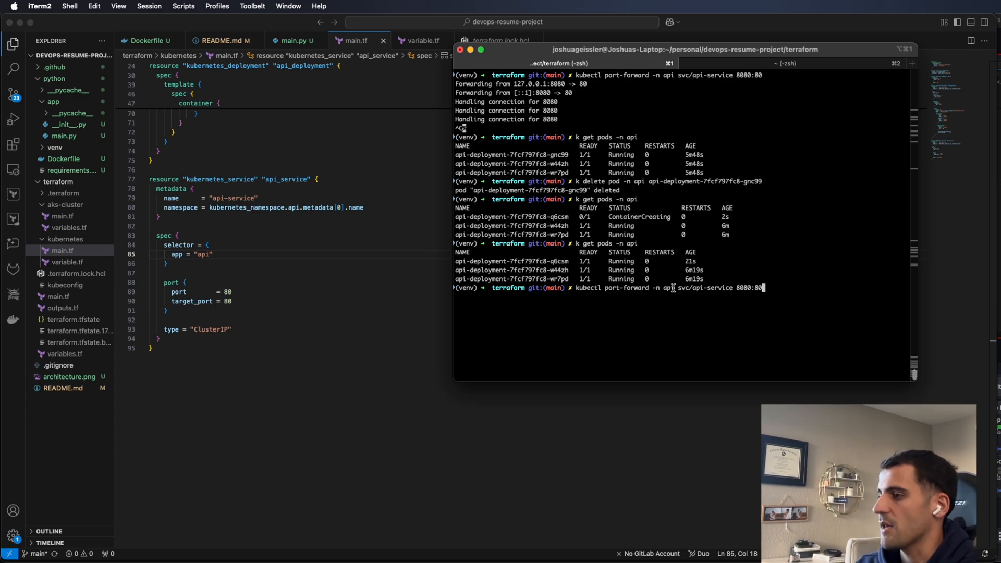
# Run the port-forward of svc/api-service to local port 8080, then stop it with Ctrl+C.
pyautogui.doubleClick(682, 287)
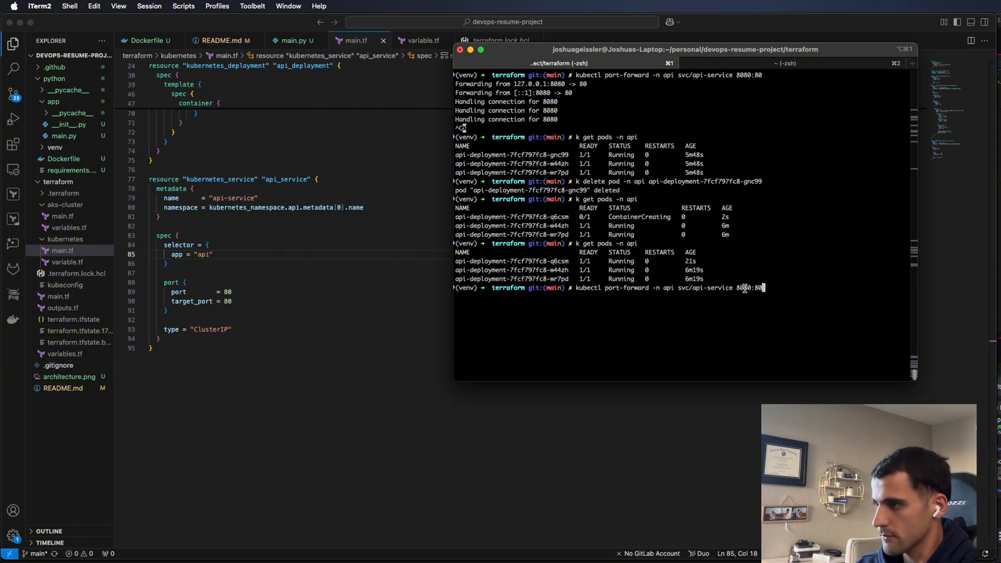
pyautogui.doubleClick(741, 287)
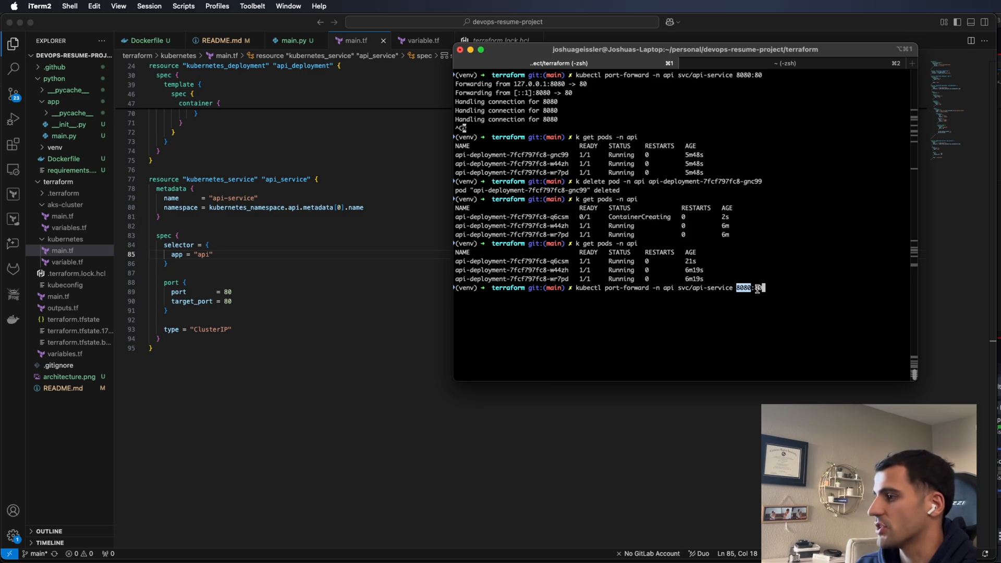
pyautogui.press('Return')
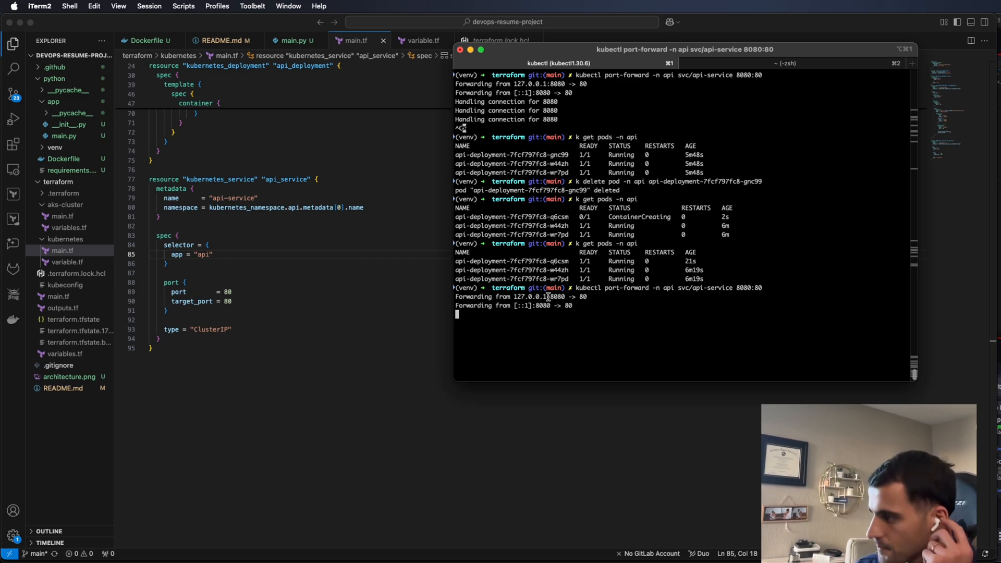
pyautogui.press('ctrl+c')
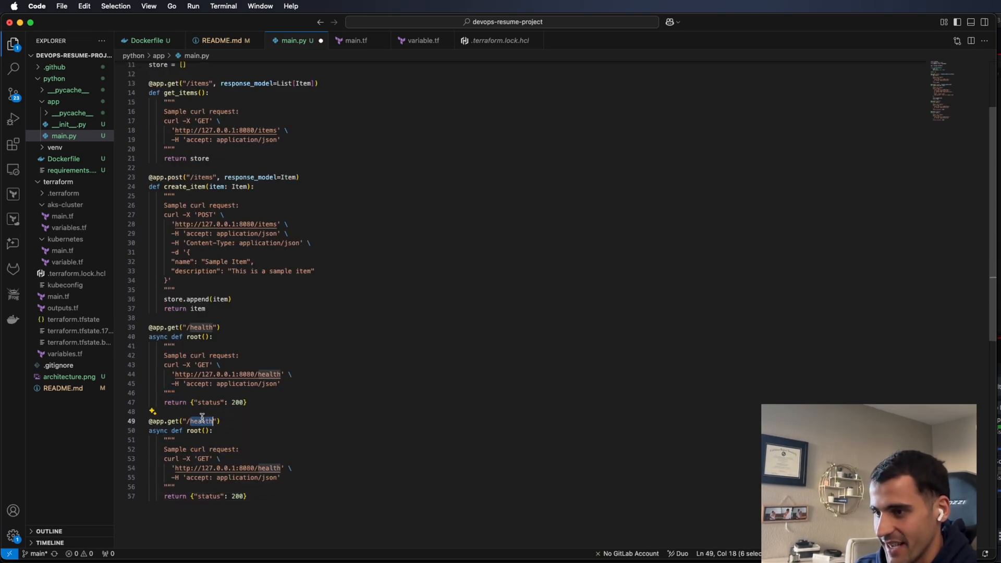
# Change the duplicated route and curl URL from 'health' to 'hello', and rename 'status' to 'message'.
pyautogui.write('hello')
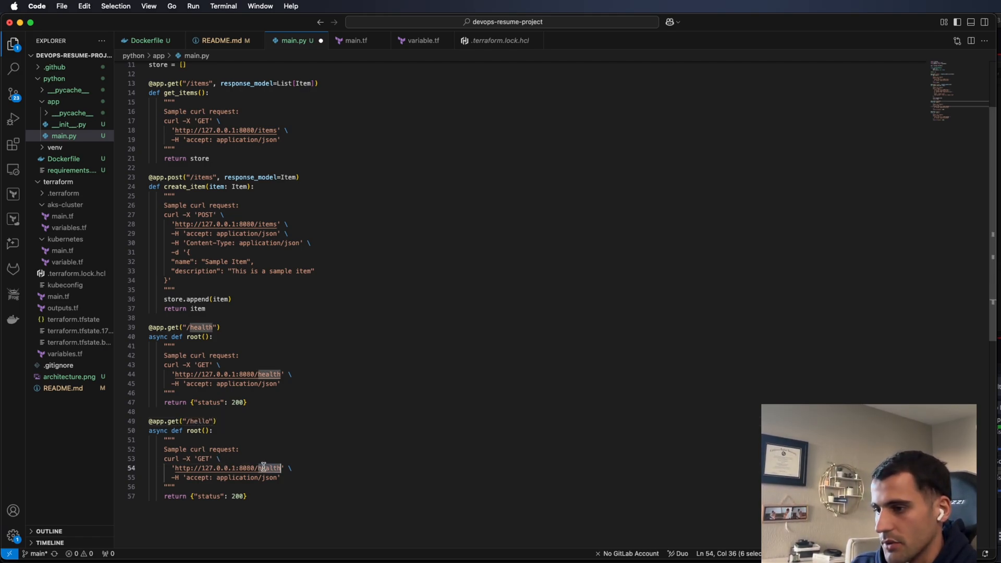
pyautogui.write('hello')
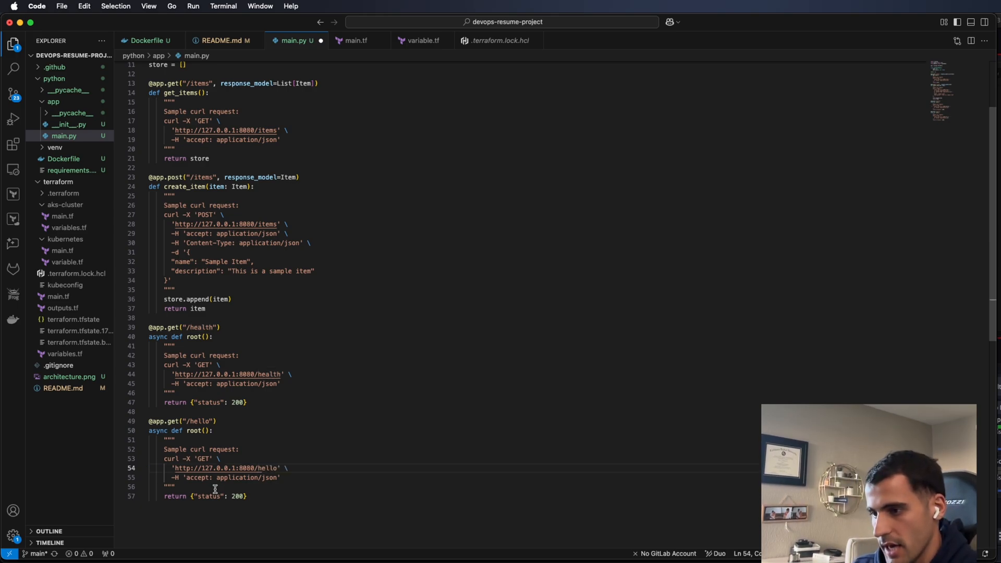
pyautogui.doubleClick(209, 495)
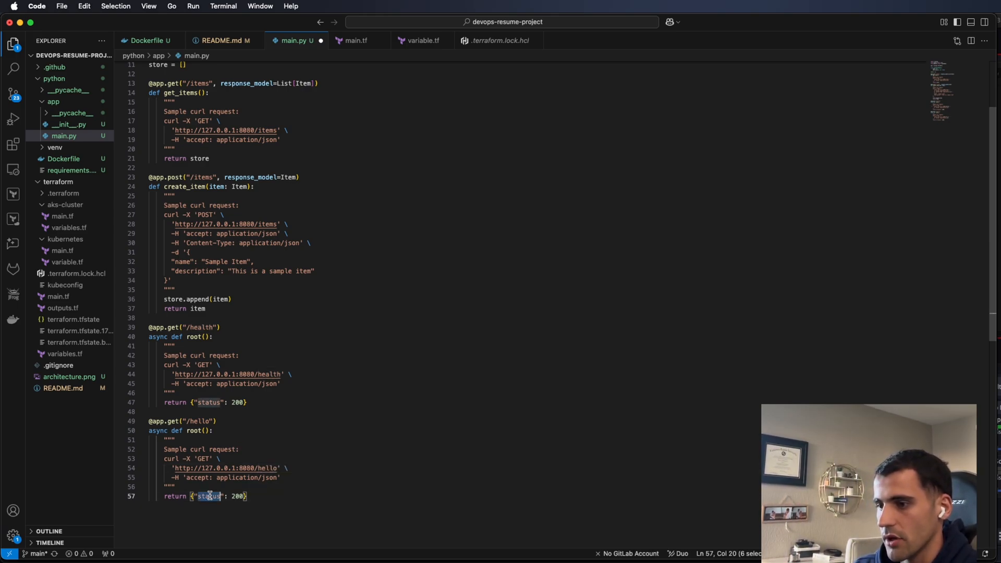
pyautogui.write('message')
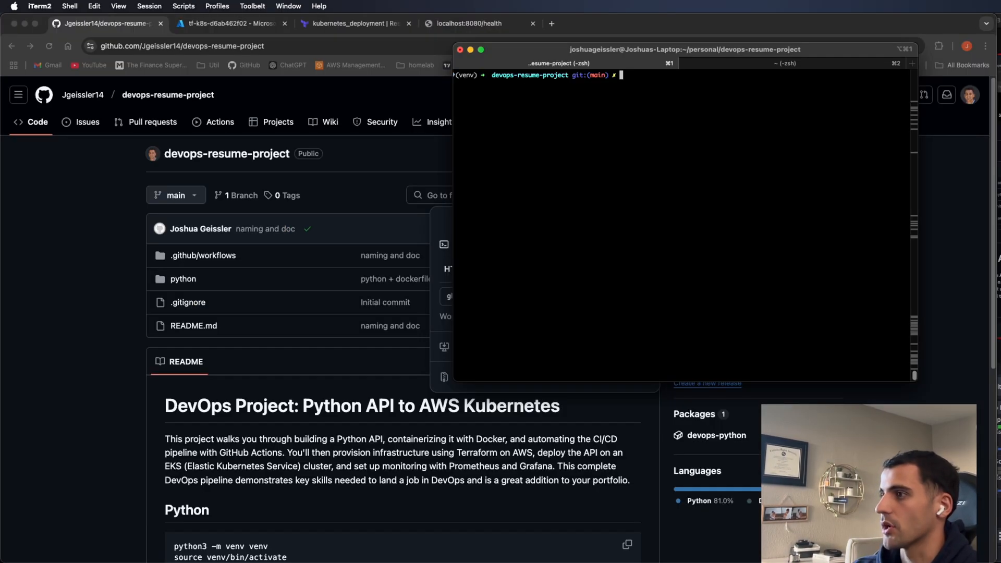
# Check git status and commit the staged changes with message 'final push'.
pyautogui.write('git status')
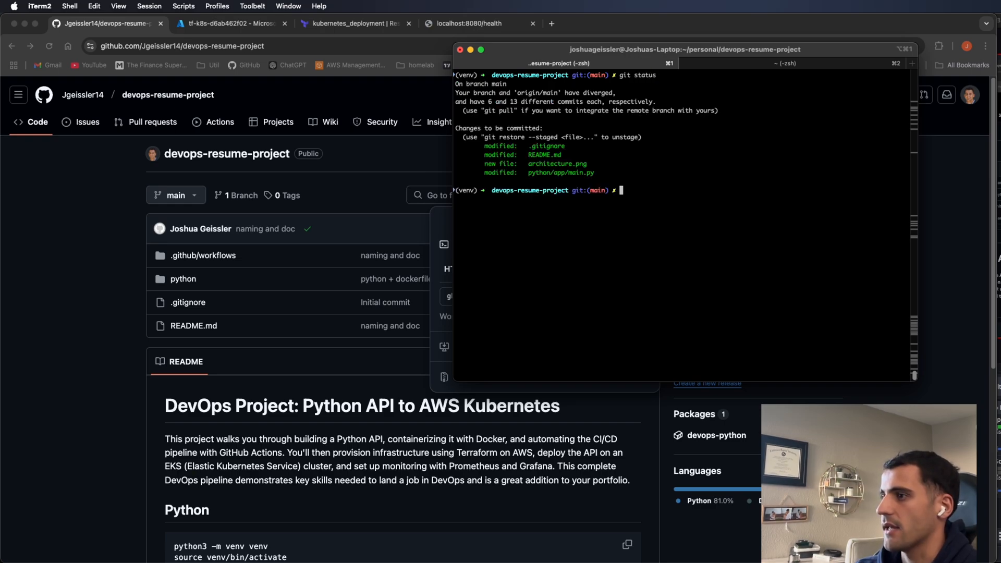
pyautogui.write('git commit -m ;')
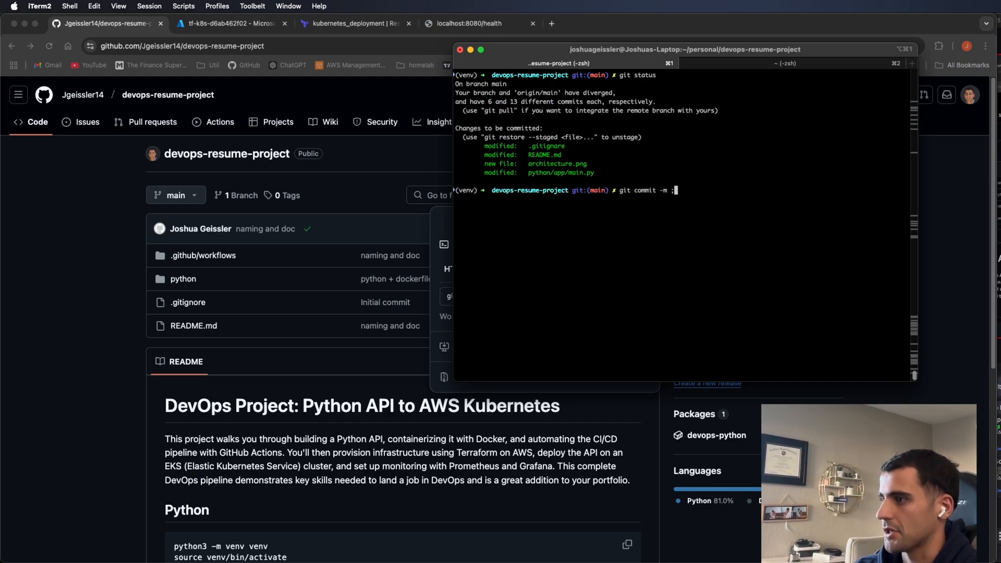
pyautogui.write("final push'")
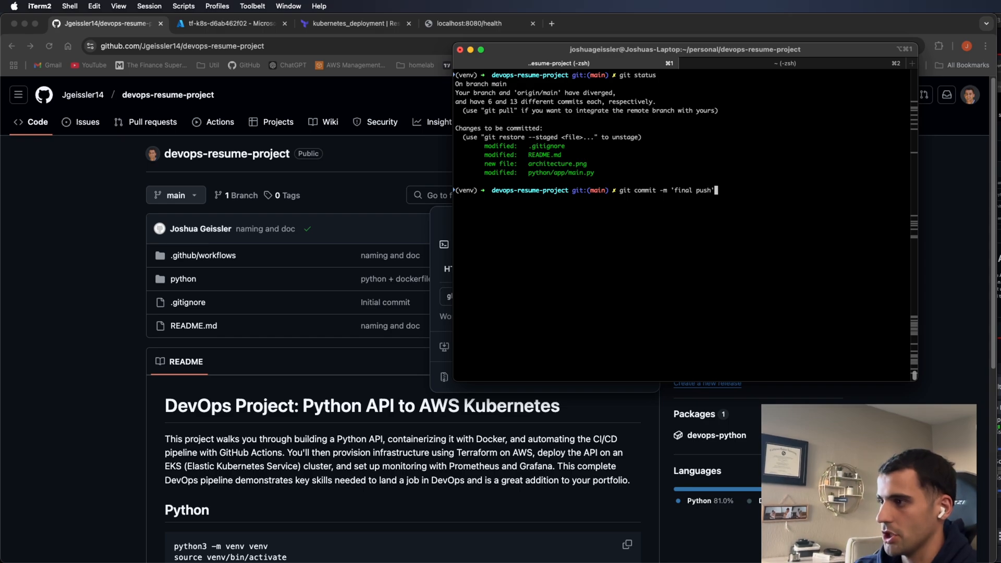
pyautogui.press('enter')
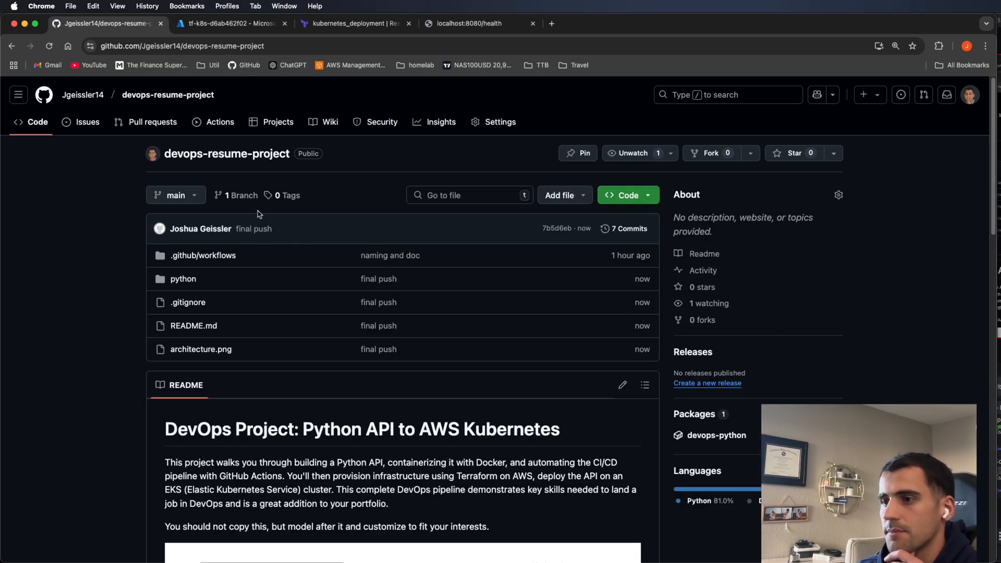
# View the 'final push' workflow run under Actions and reload localhost:8080/hello.
pyautogui.click(218, 122)
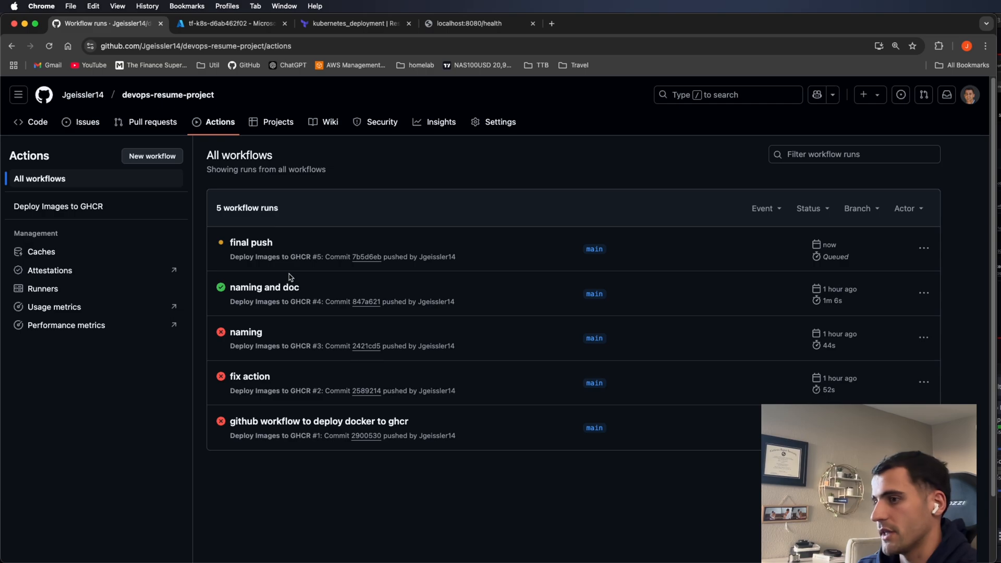
pyautogui.moveTo(251, 242)
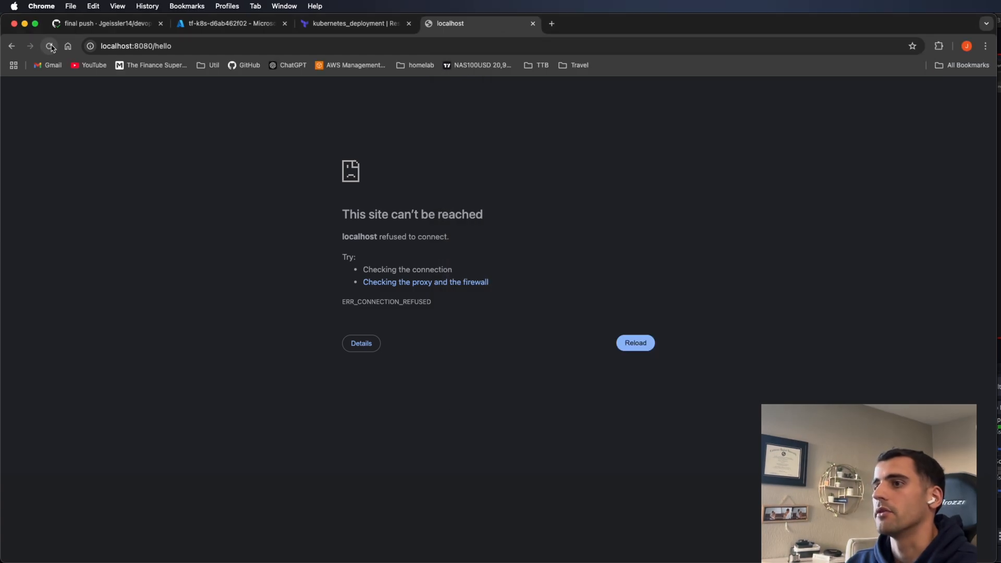
pyautogui.click(230, 24)
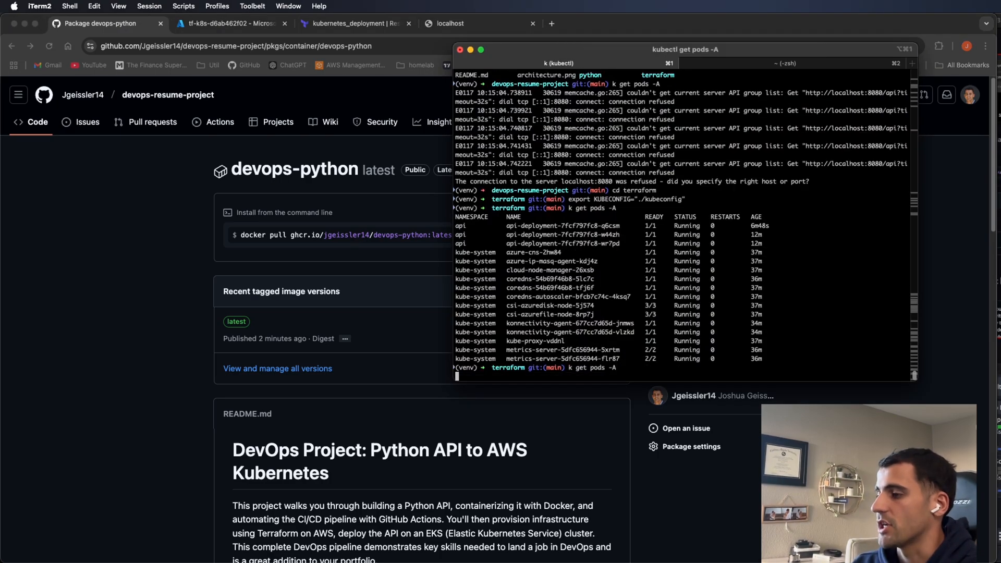
# List all pods, delete the three api-deployment pods including w44zh and q6csm, then list pods again.
pyautogui.press('Return')
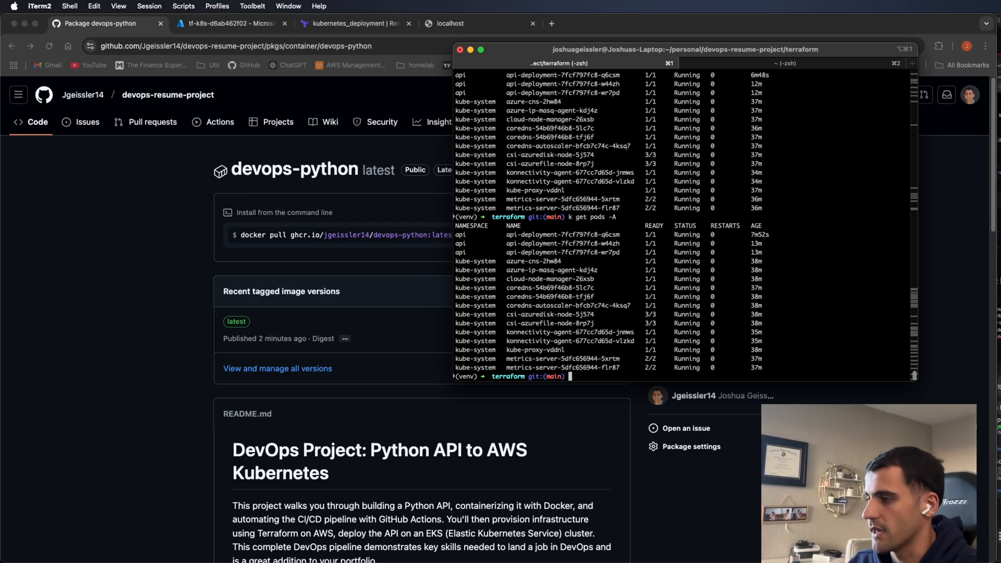
pyautogui.write('k')
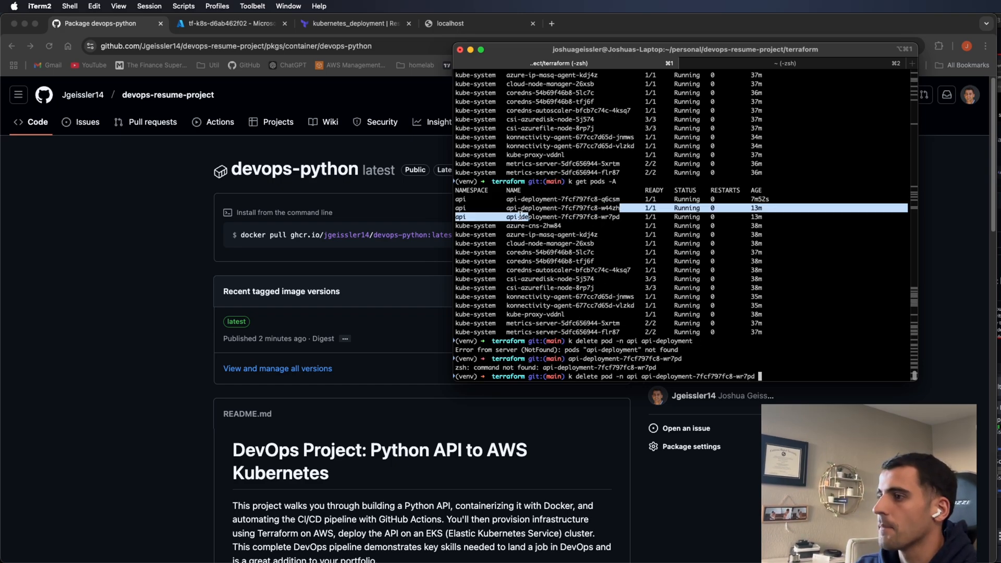
pyautogui.write('api-deployment-7fcf797fc8-w44zh')
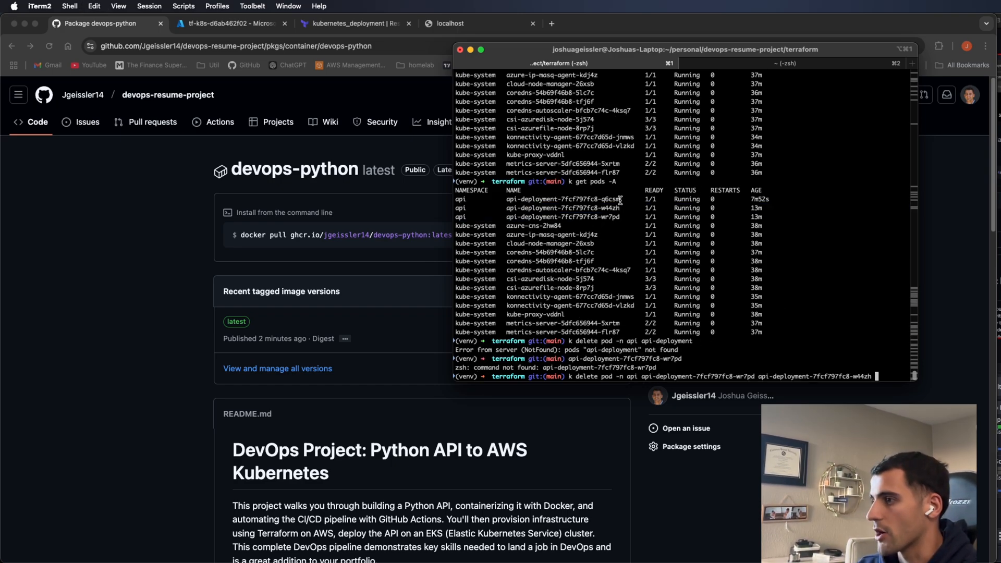
pyautogui.doubleClick(561, 199)
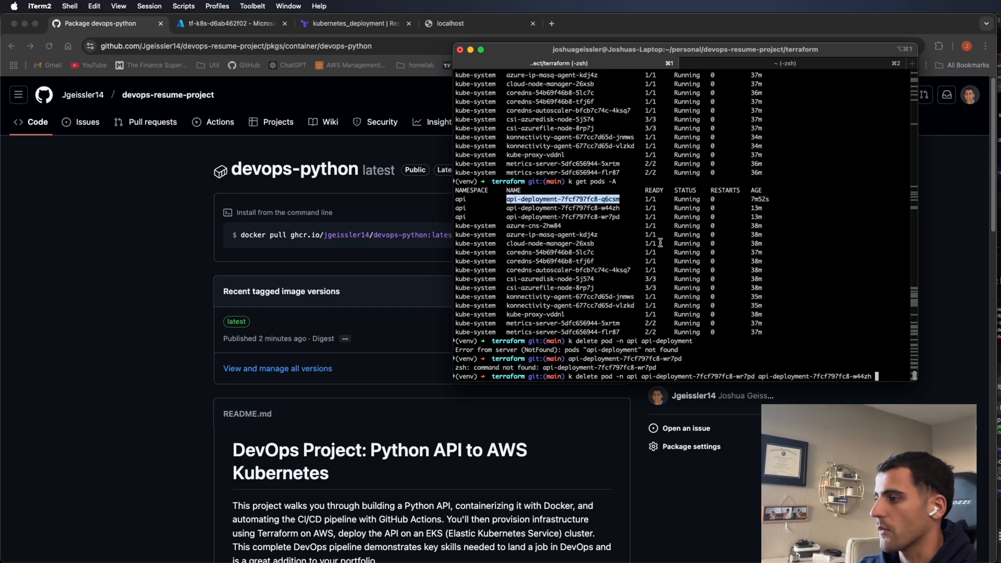
pyautogui.press('Return')
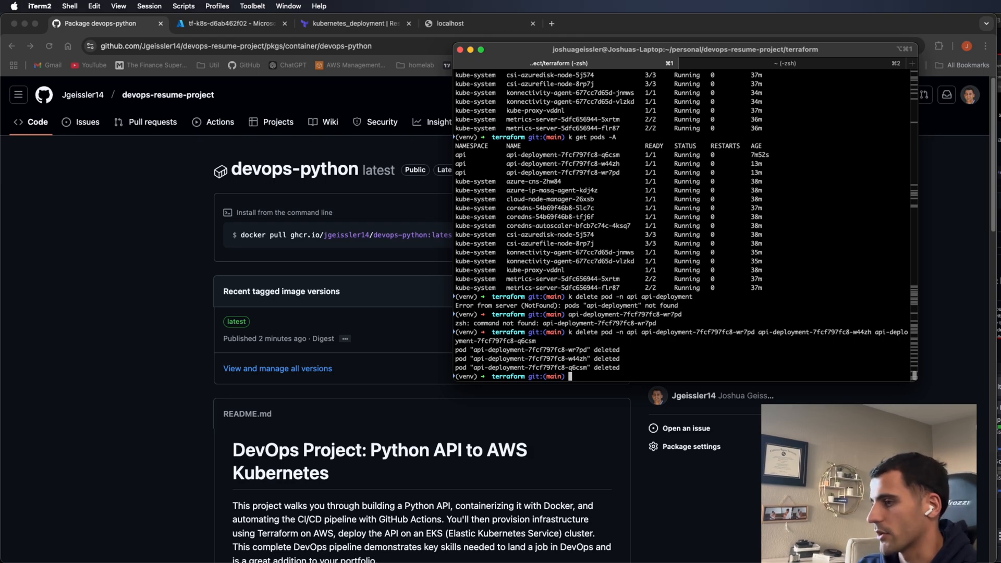
pyautogui.write('k get pods -A')
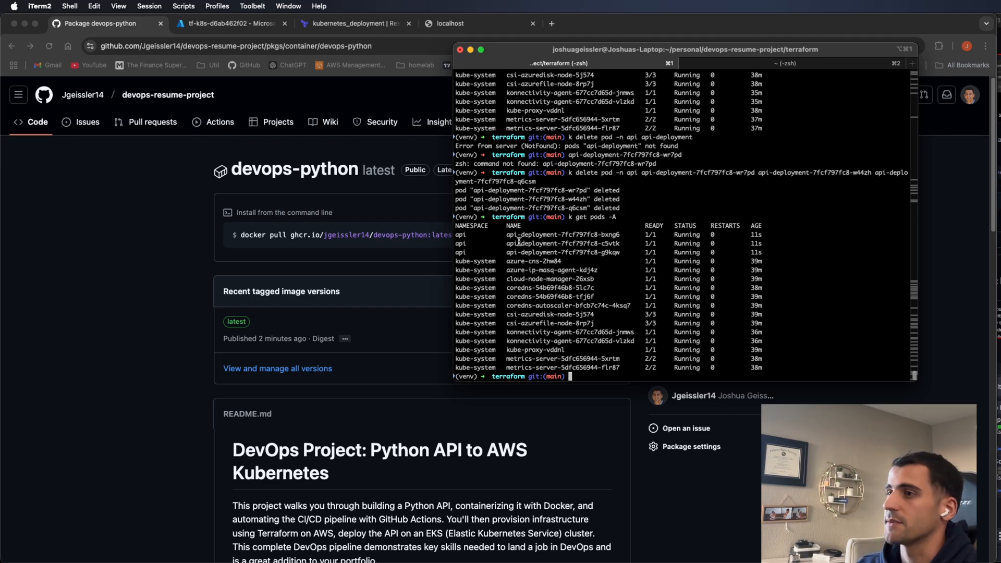
# Enter 'kubectl port-forward -n api svc/api-service 8080:80' in the terminal.
pyautogui.click(479, 23)
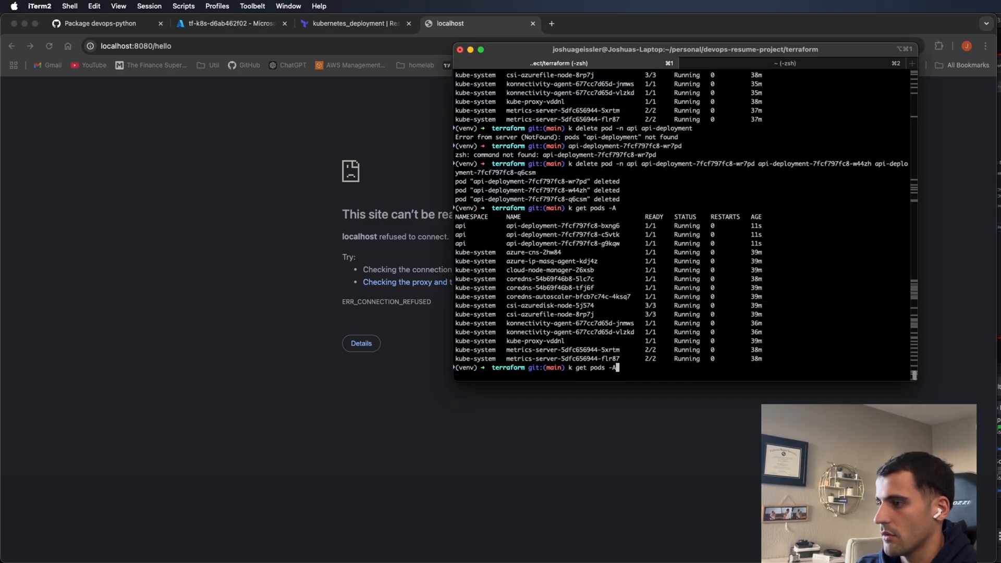
pyautogui.write('kubectl port-forward -n api svc/api-service 8080:80')
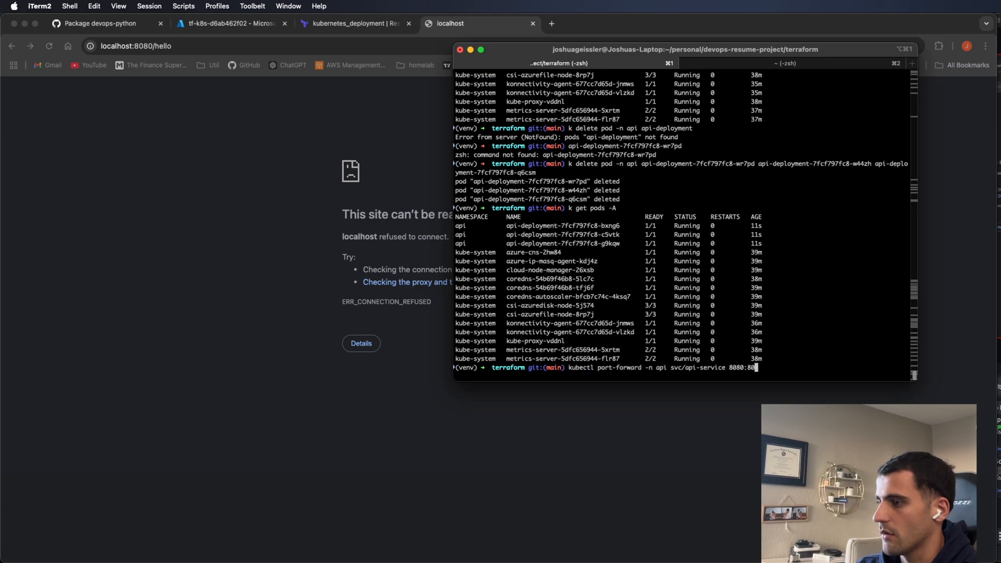